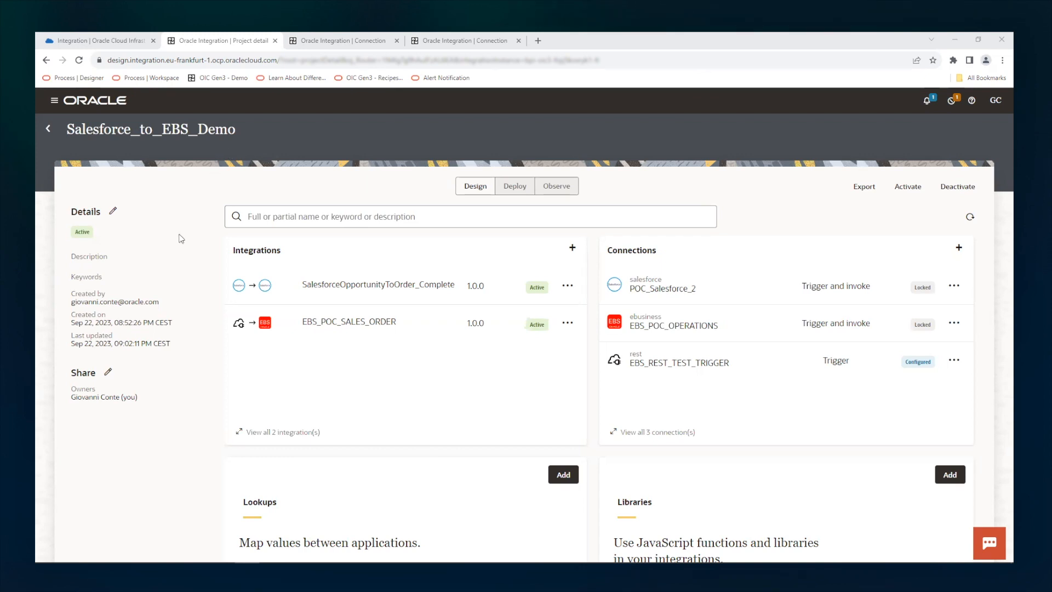
mouse_move(358, 371)
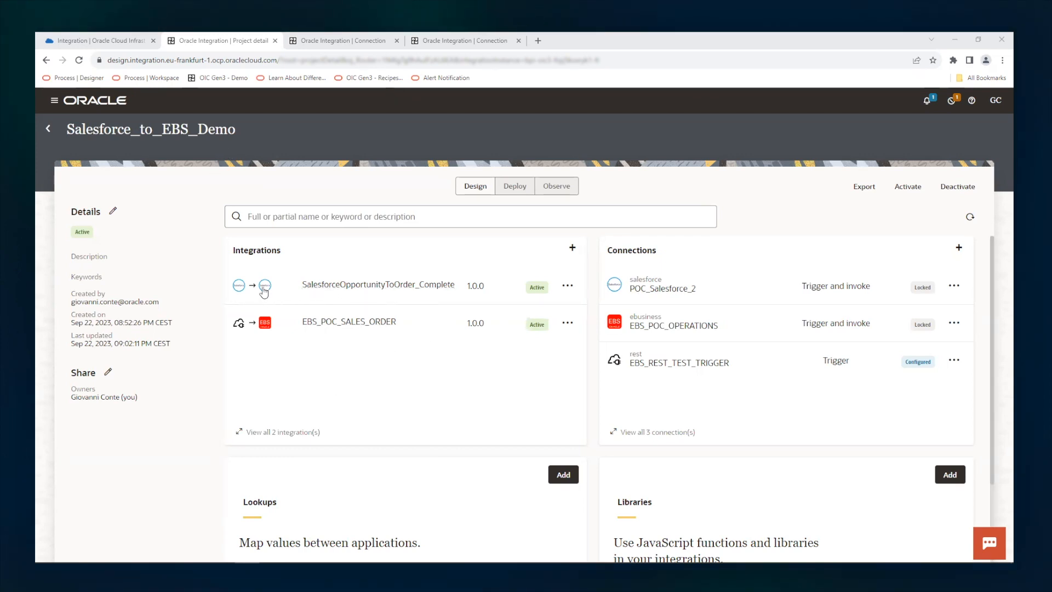
mouse_move(240, 285)
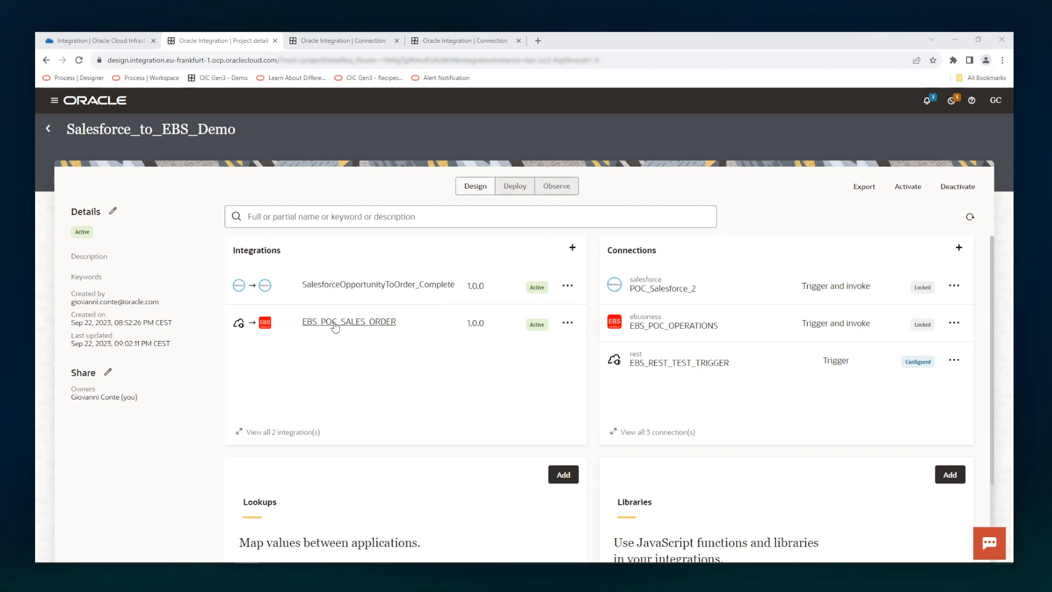
mouse_move(265, 287)
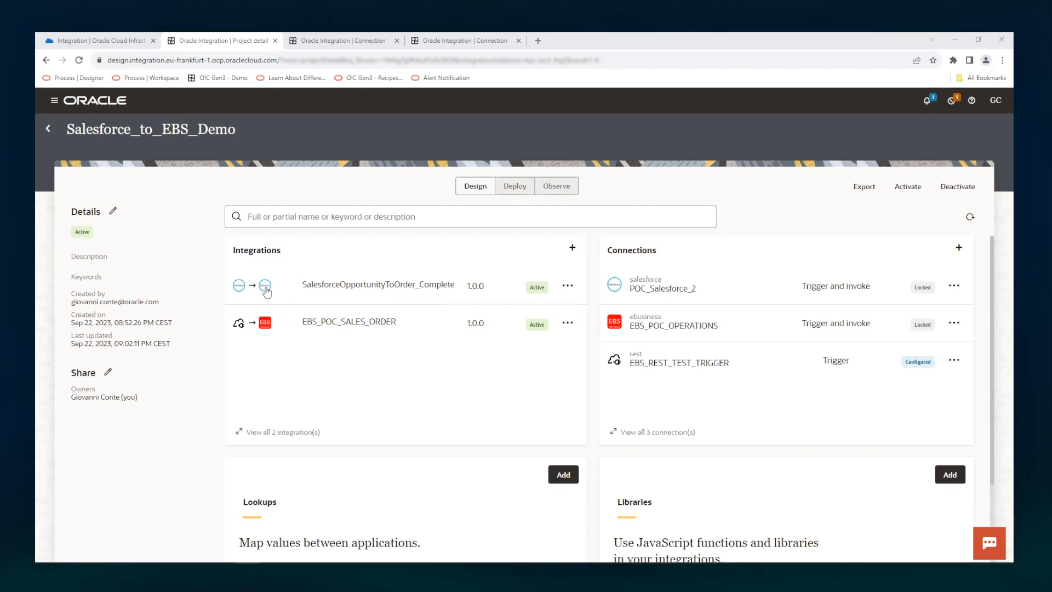
mouse_move(265, 285)
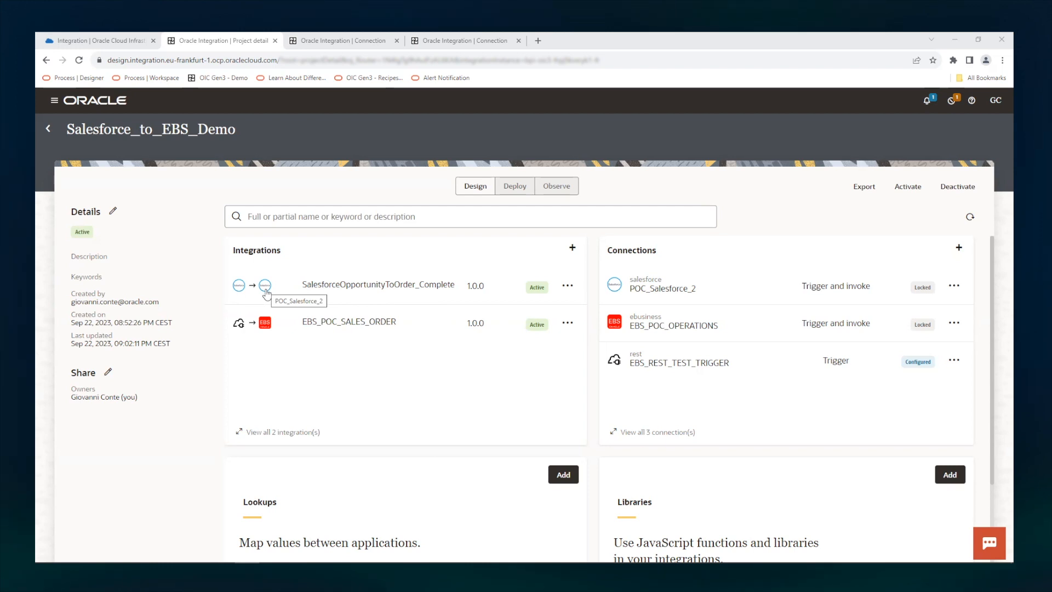
View the project's run statistics in Observe, then switch to the Salesforce window
click(557, 187)
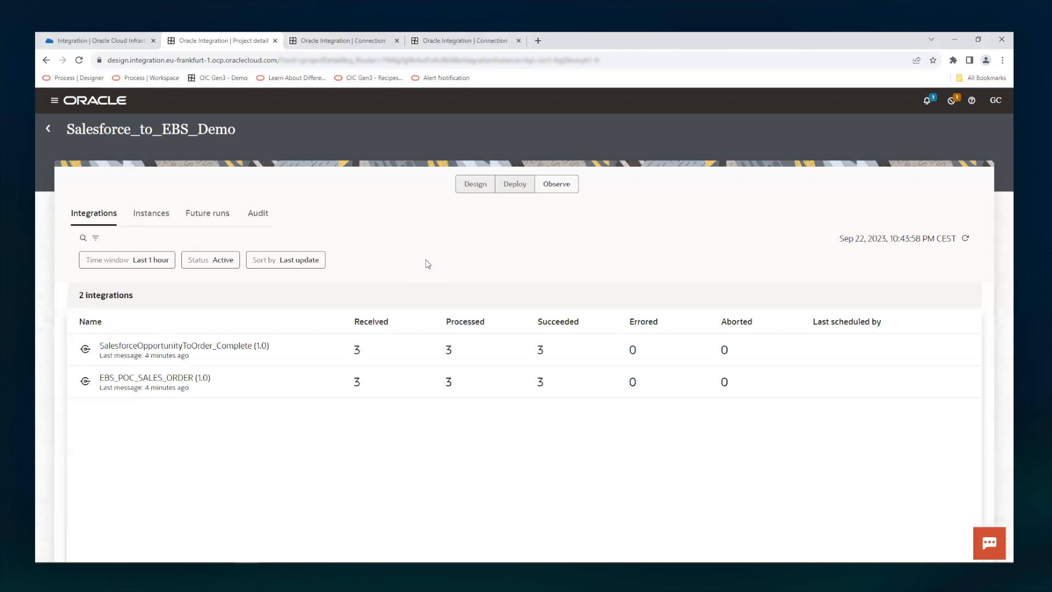
key(alt+tab)
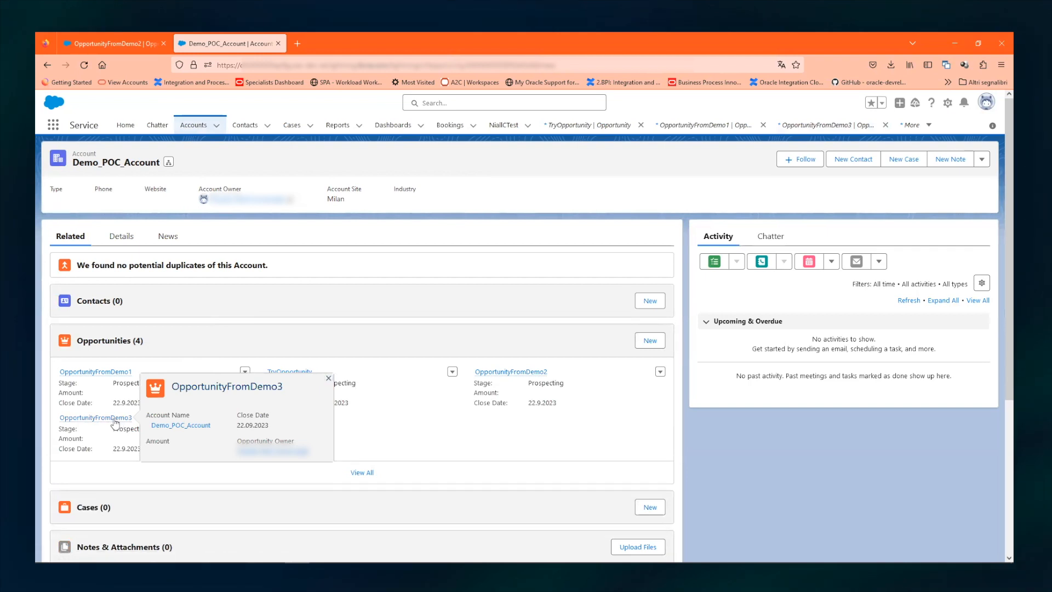
Review OpportunityFromDemo3's details, then switch to the E-Business Suite window
click(96, 418)
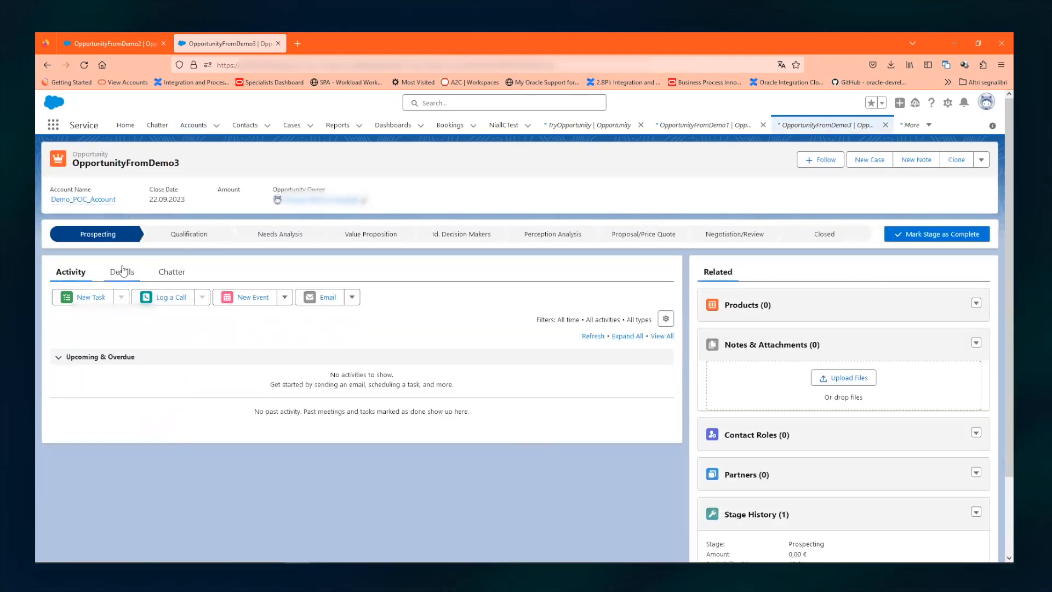
click(120, 272)
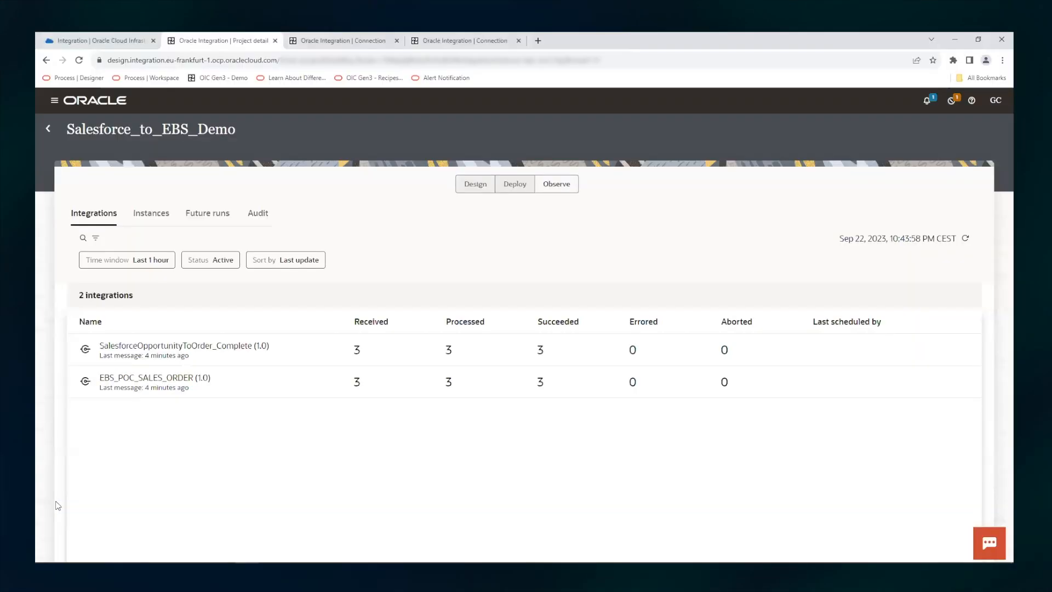
key(alt+tab)
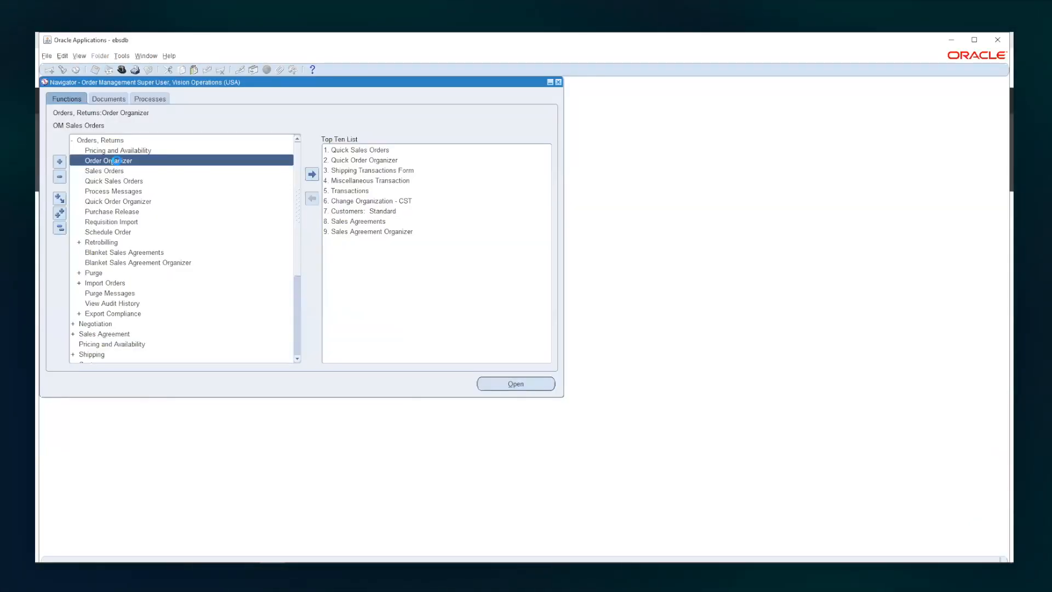
click(515, 383)
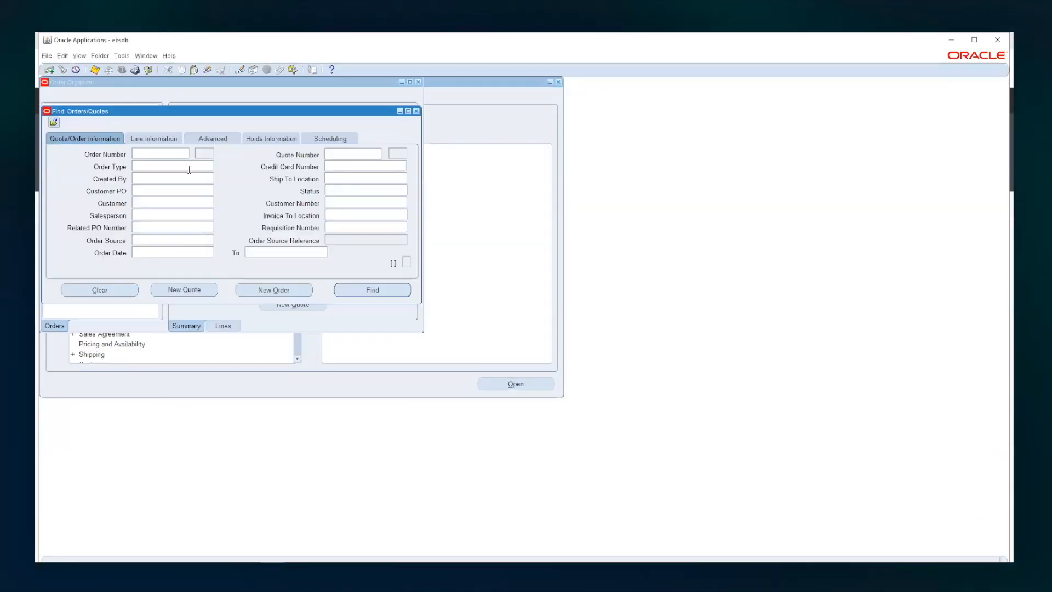
text(69360)
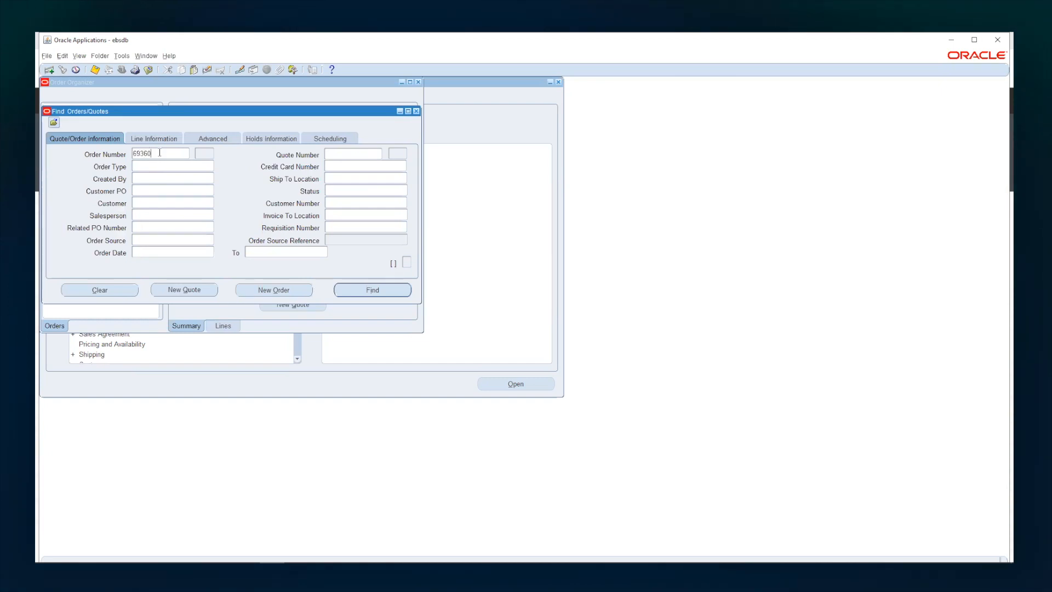
click(371, 289)
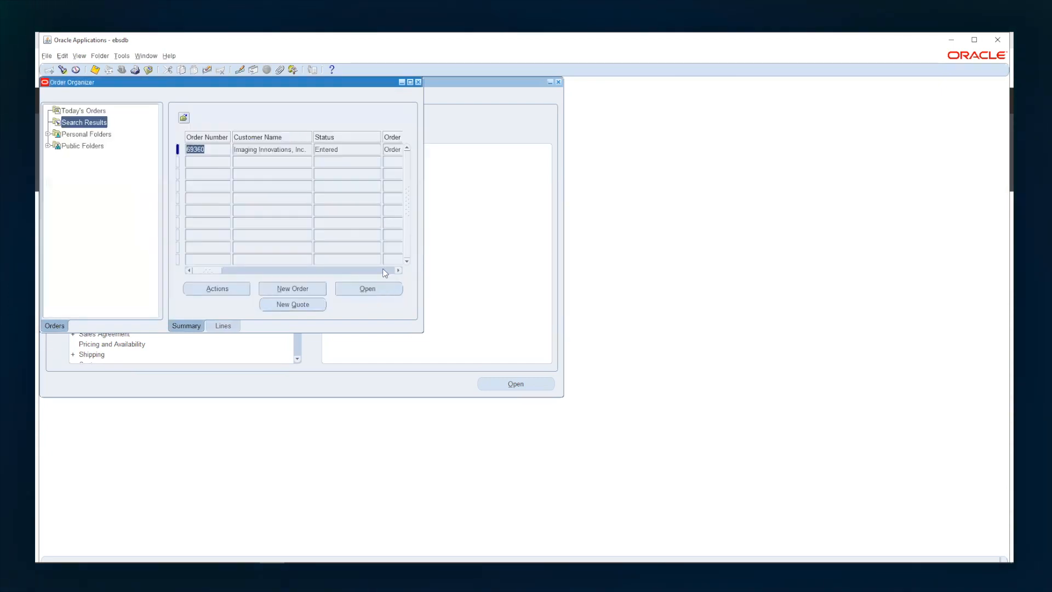
double_click(275, 149)
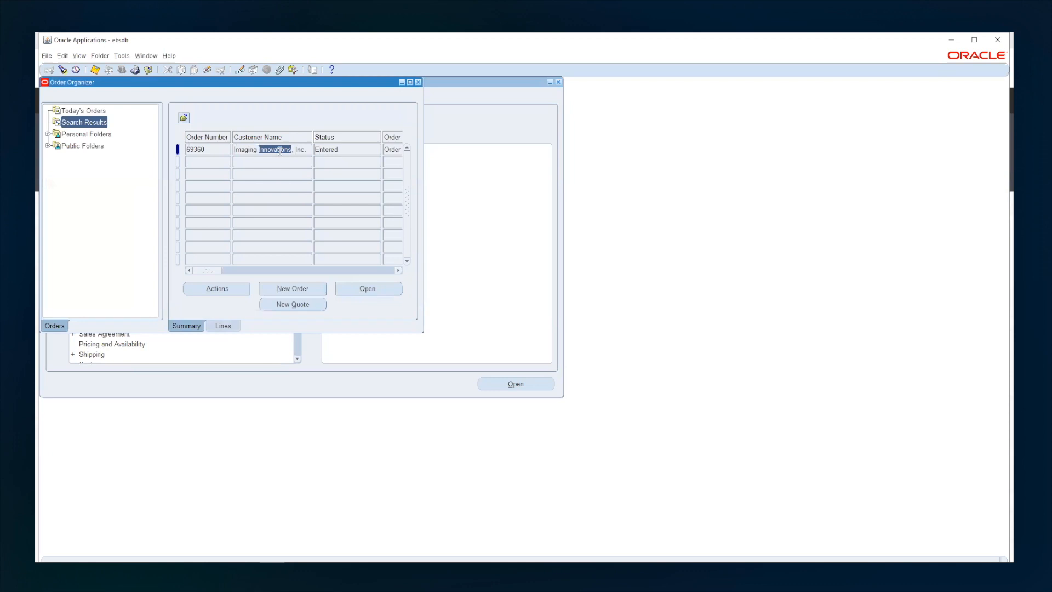
click(367, 288)
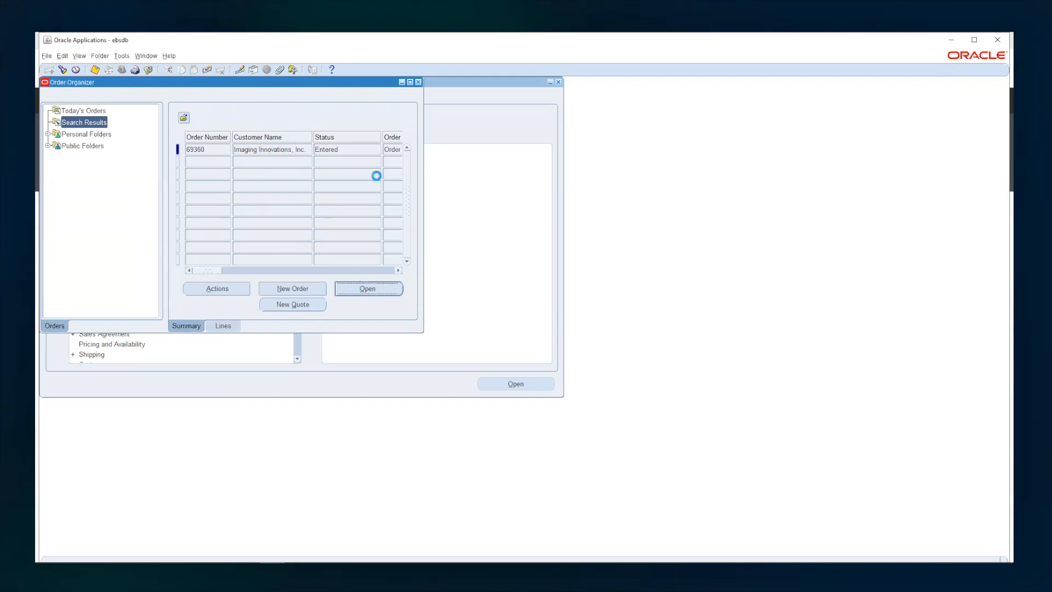
click(367, 288)
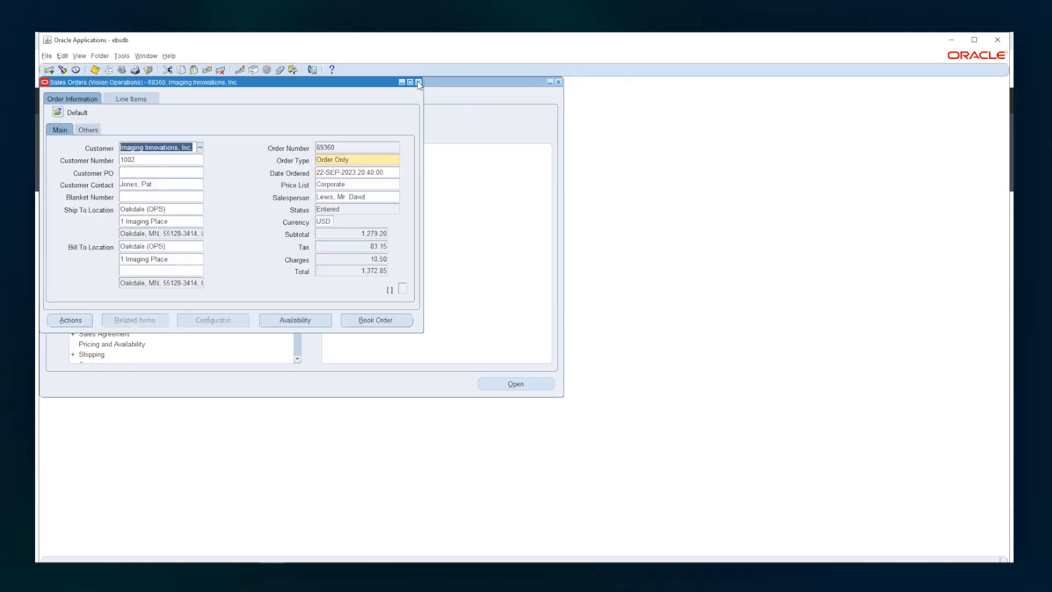
click(417, 82)
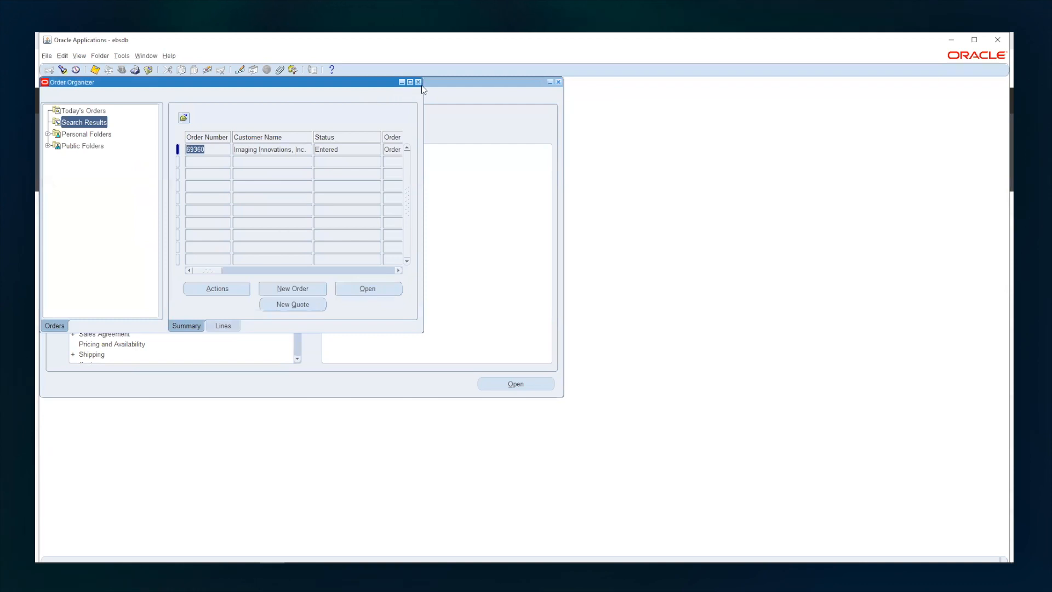
click(419, 82)
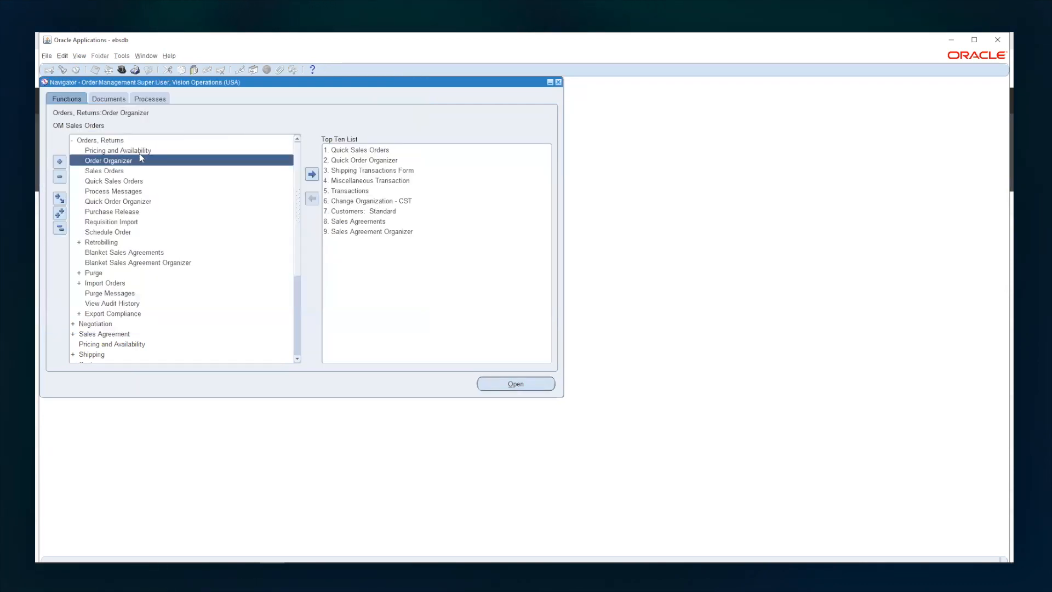
double_click(108, 160)
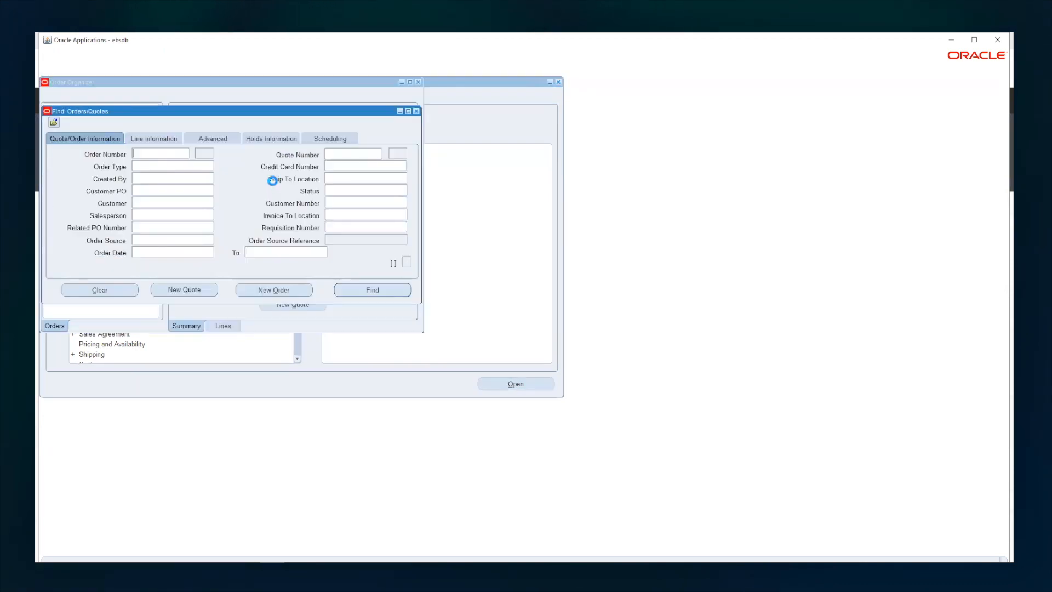
text(69360)
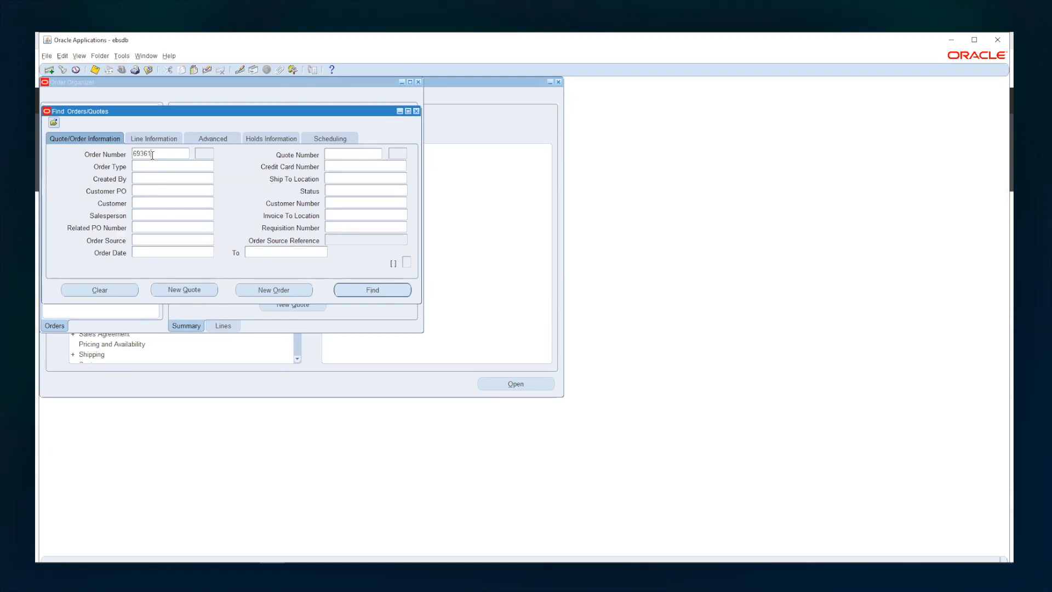
click(372, 289)
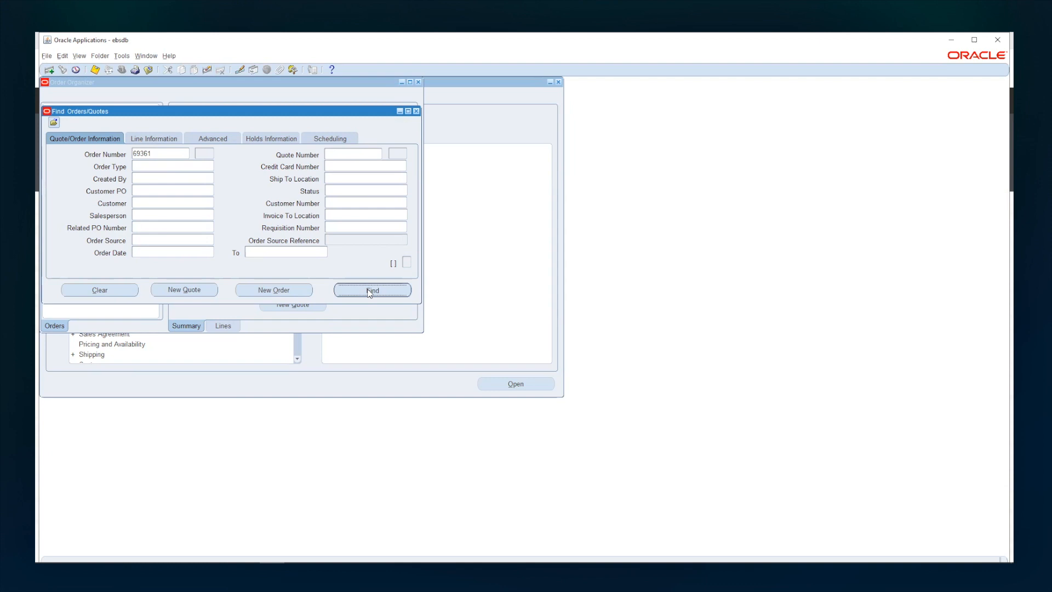
click(371, 289)
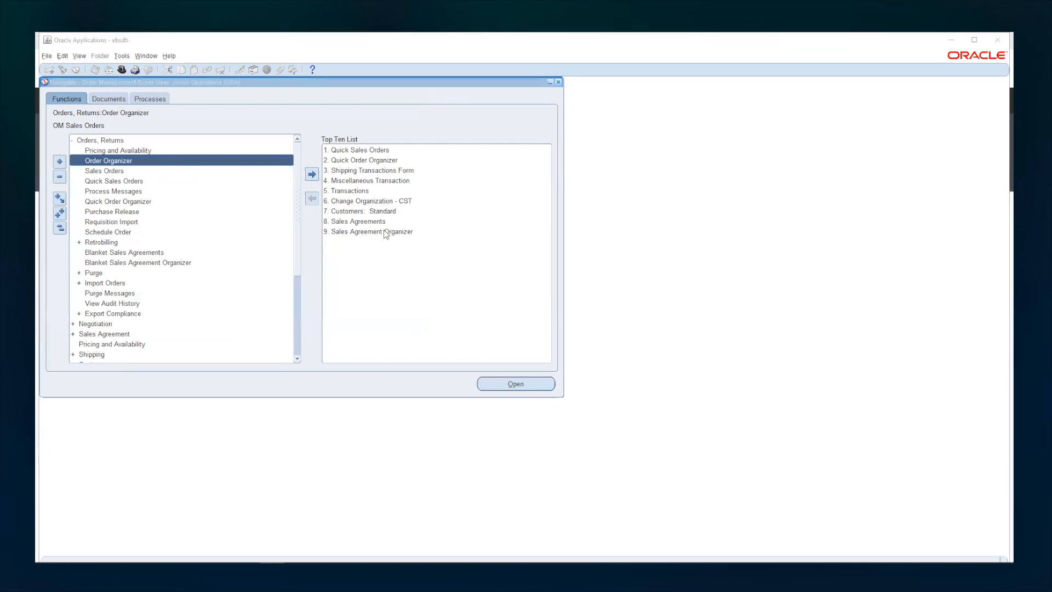
Back in Salesforce, start a new opportunity under Demo_POC_Account
key(alt+tab)
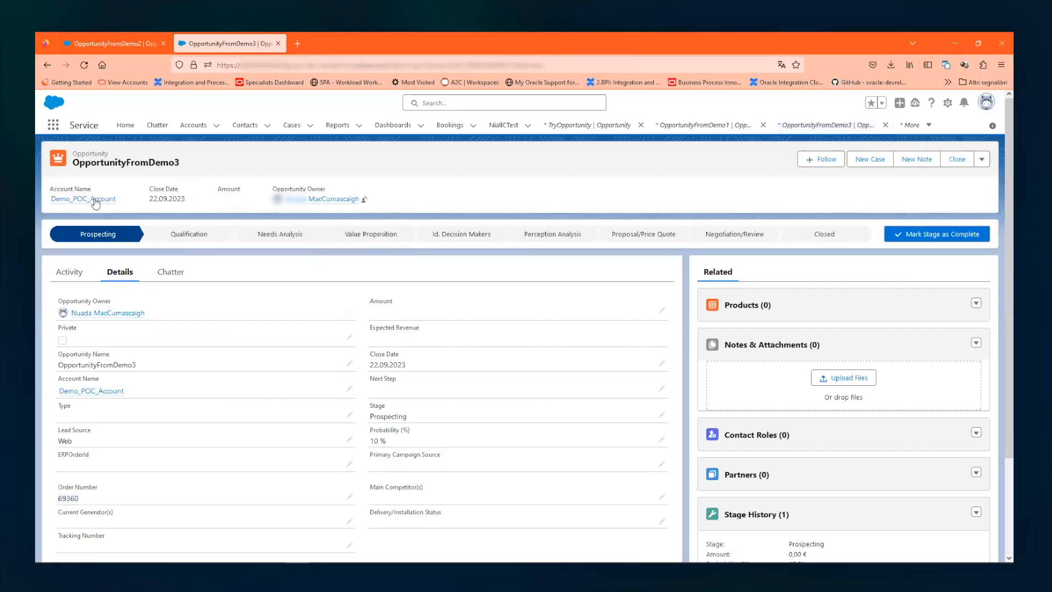
click(83, 199)
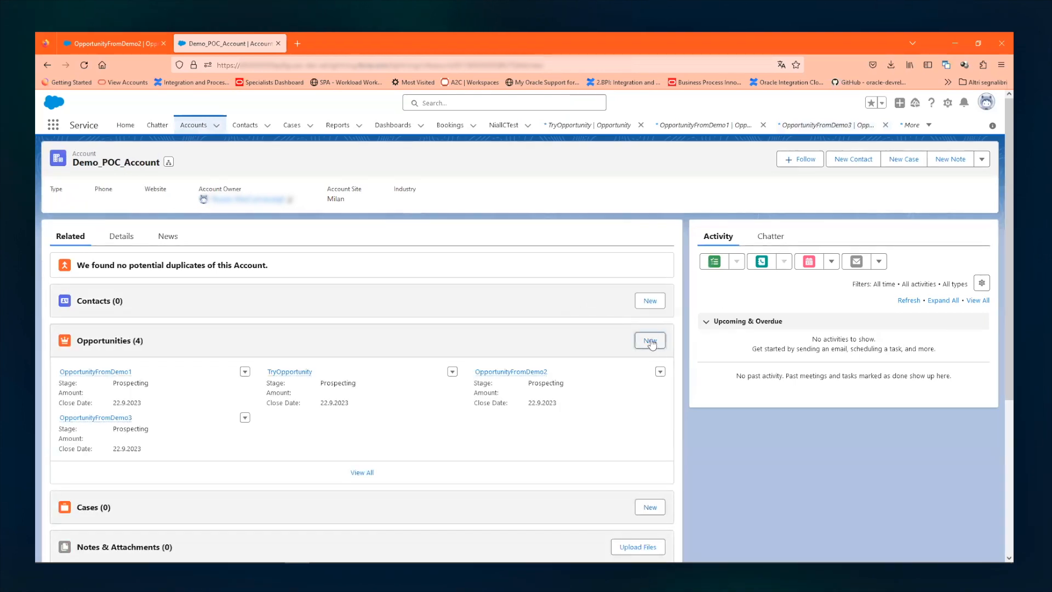
click(649, 340)
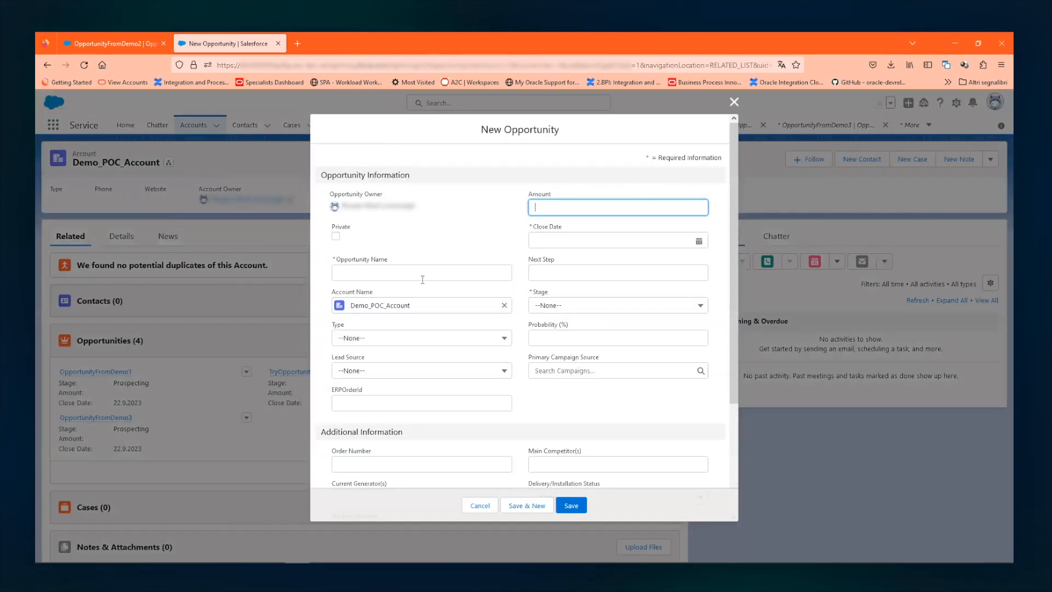
Create OpportunityFromDemo4 with close date 22.09.2023 at Prospecting stage and save it
text(Oppo)
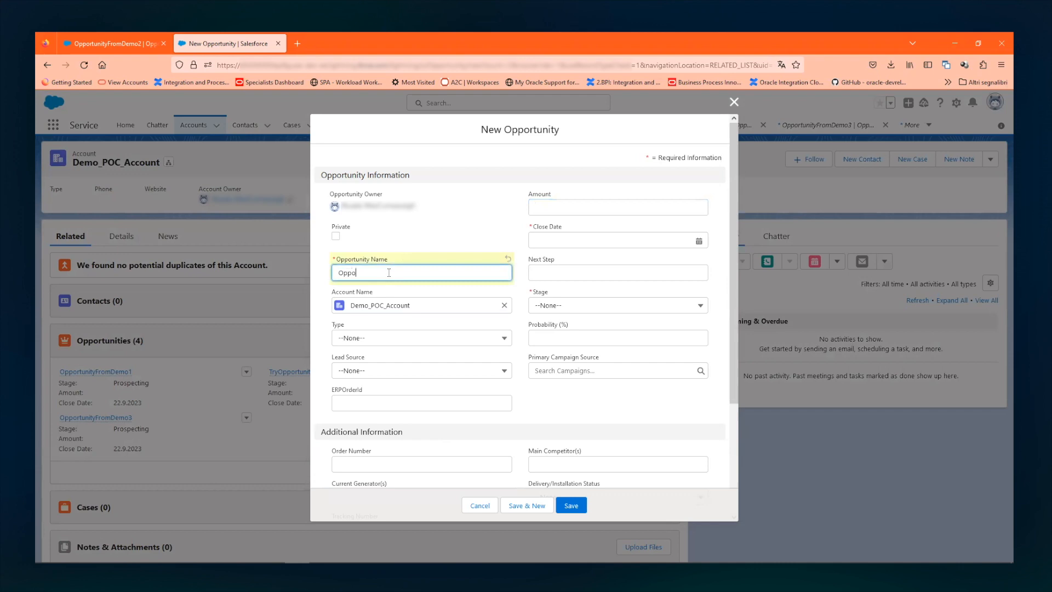
text(rtunityFromDemo4)
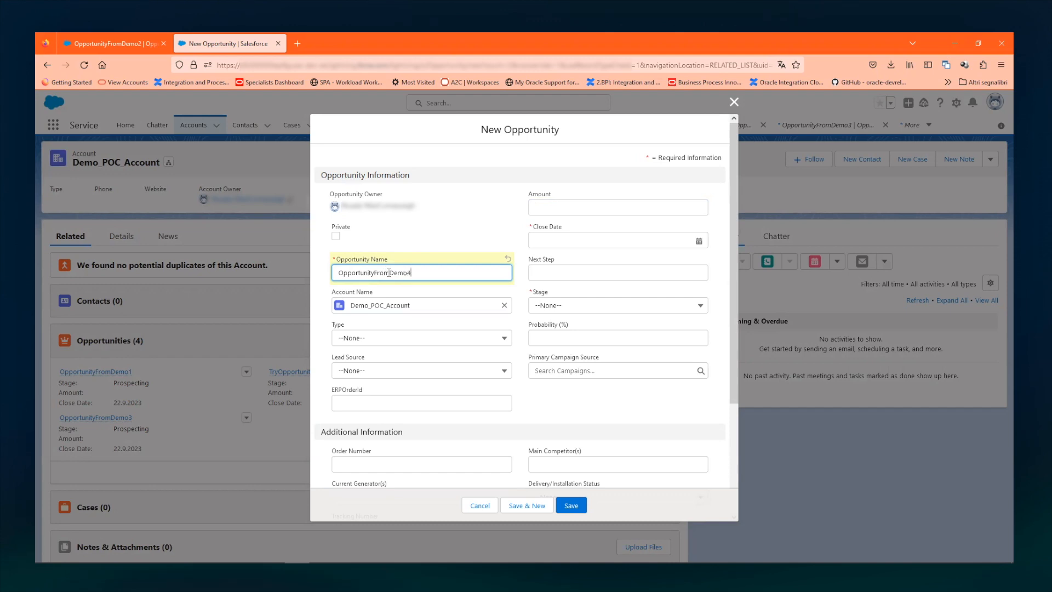
mouse_move(702, 242)
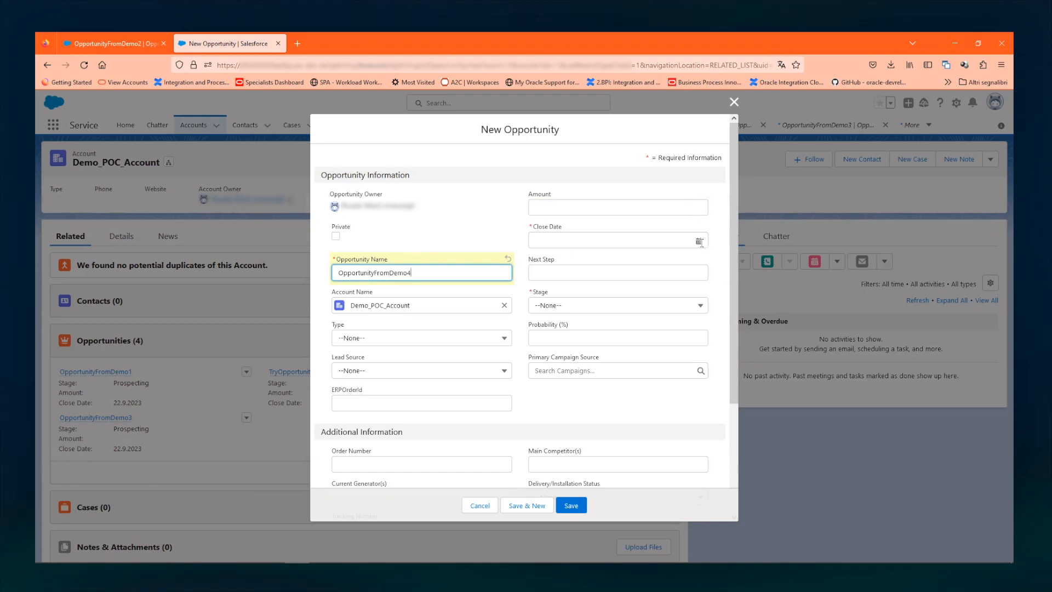
text(22.09.2023)
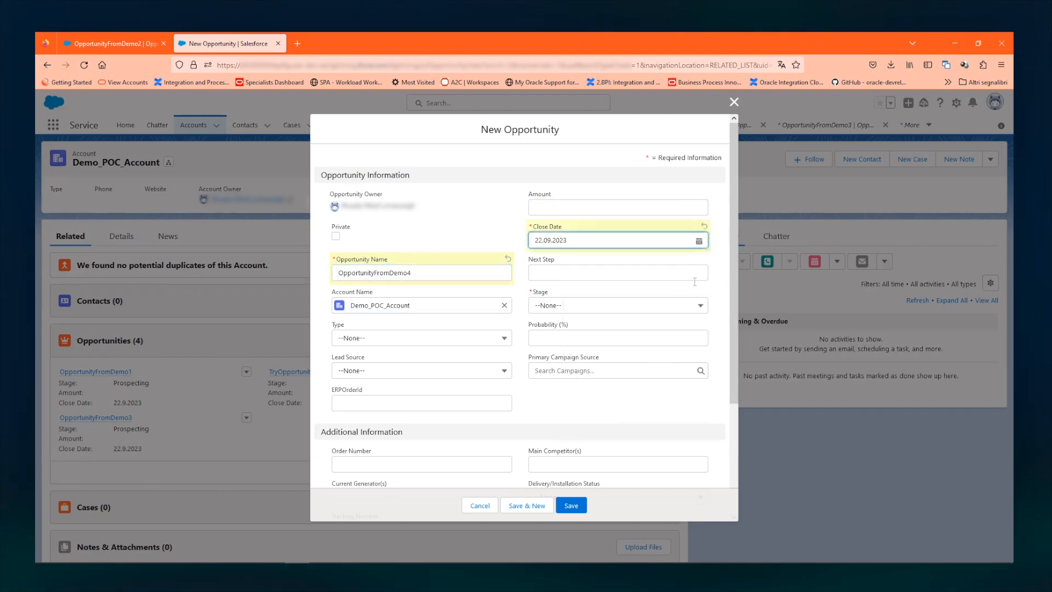
click(616, 305)
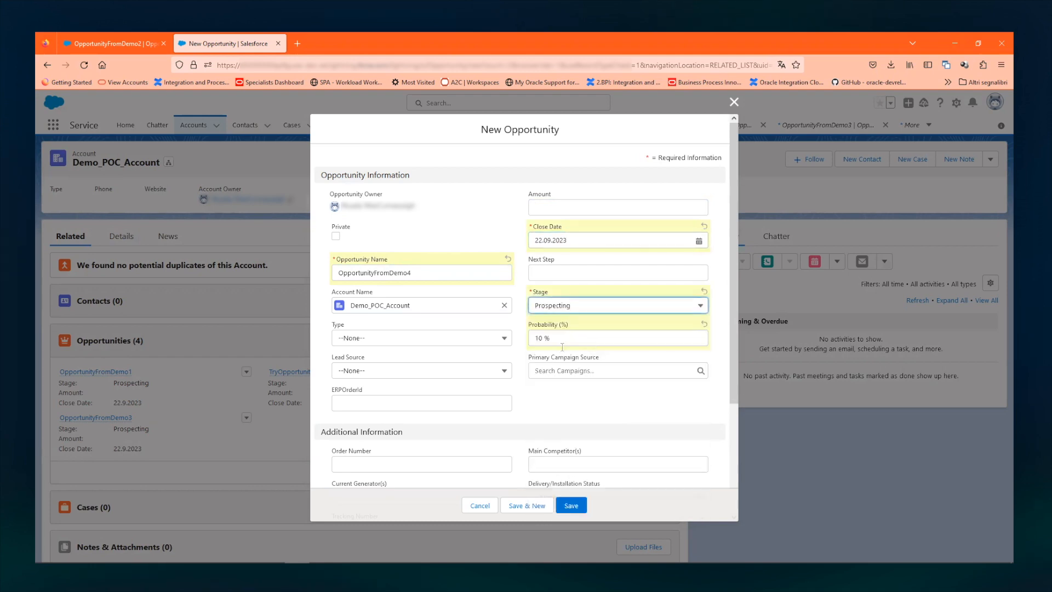
click(421, 371)
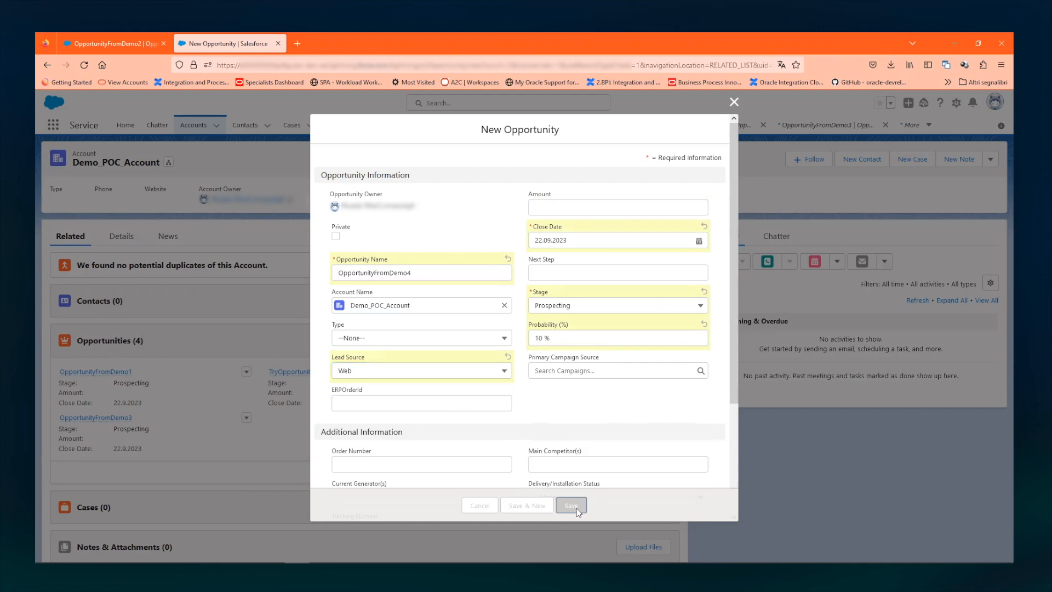
click(571, 505)
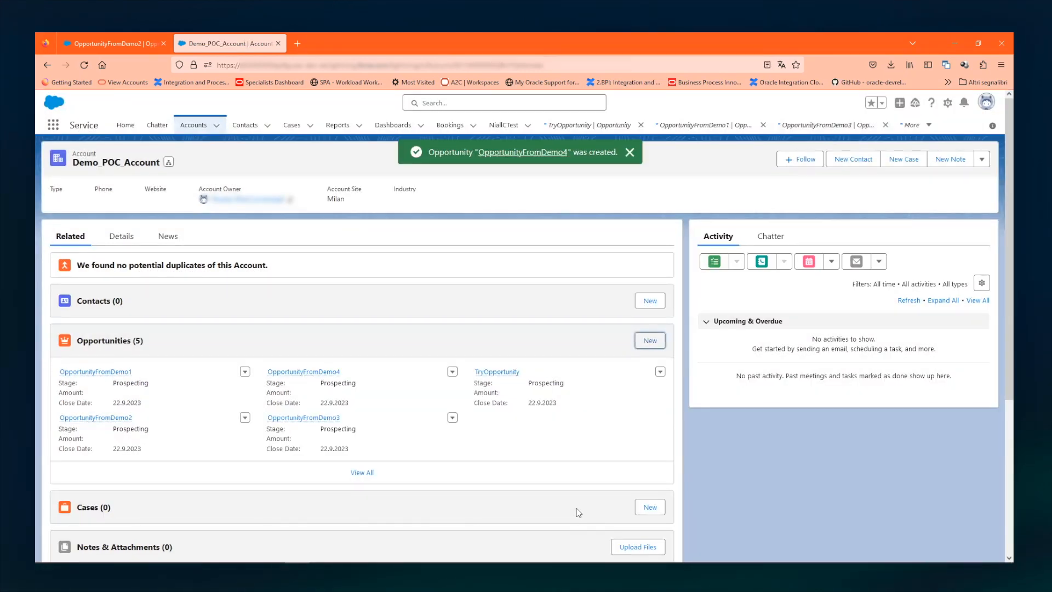
click(629, 153)
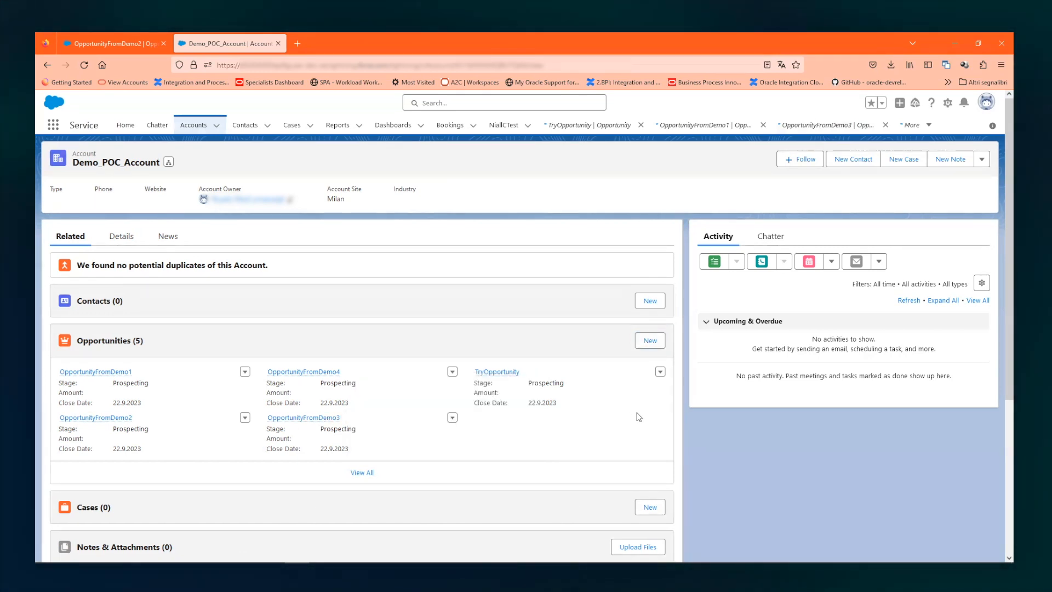
mouse_move(303, 373)
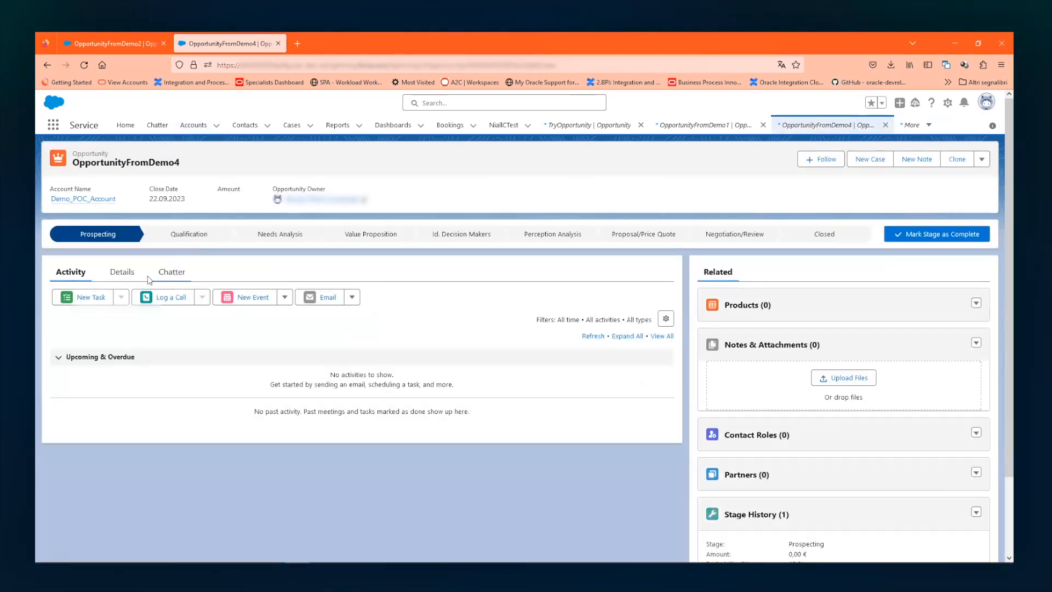
Show OpportunityFromDemo4's details and copy its order number 69361
click(122, 272)
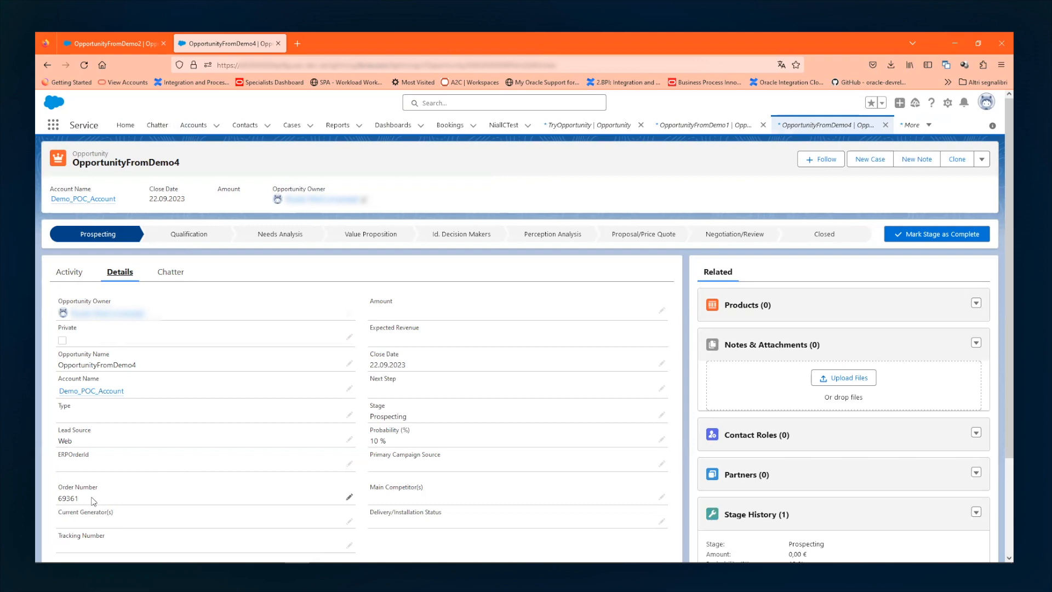
double_click(68, 498)
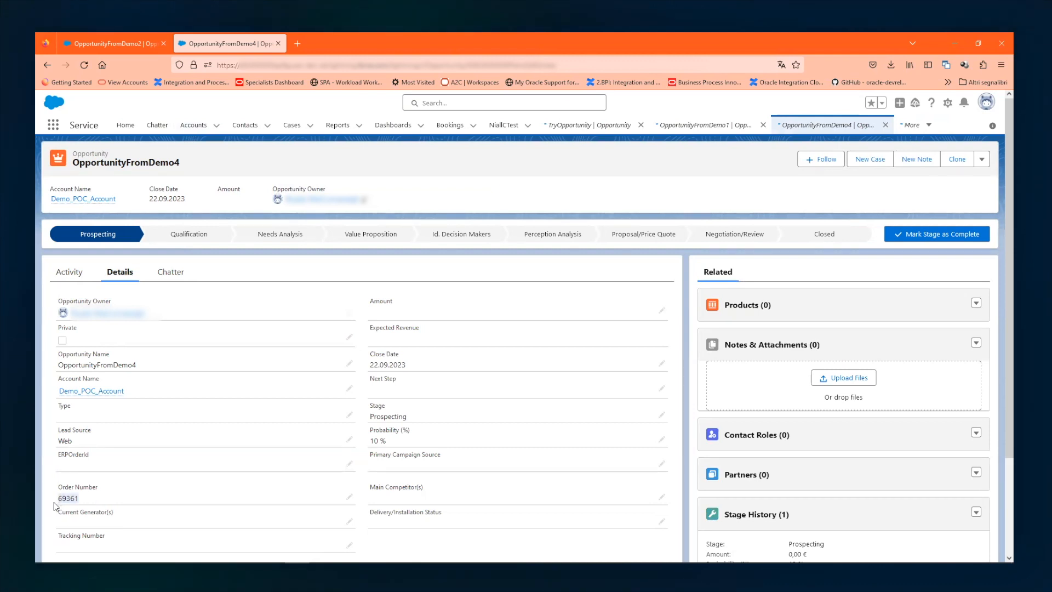
key(alt+tab)
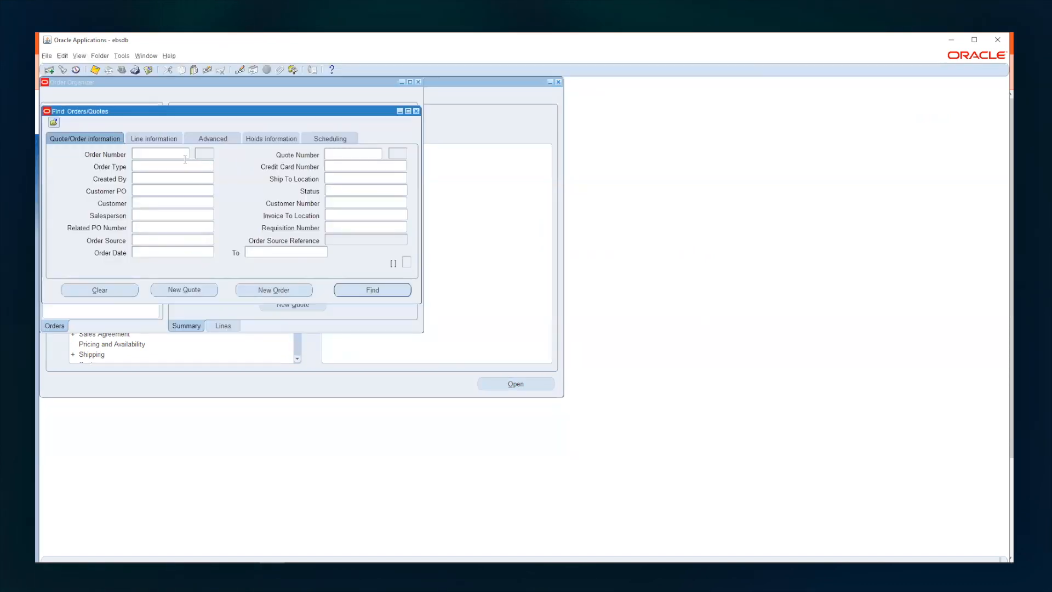
Find and open sales order 69361 in EBS, then close the order window
text(69361)
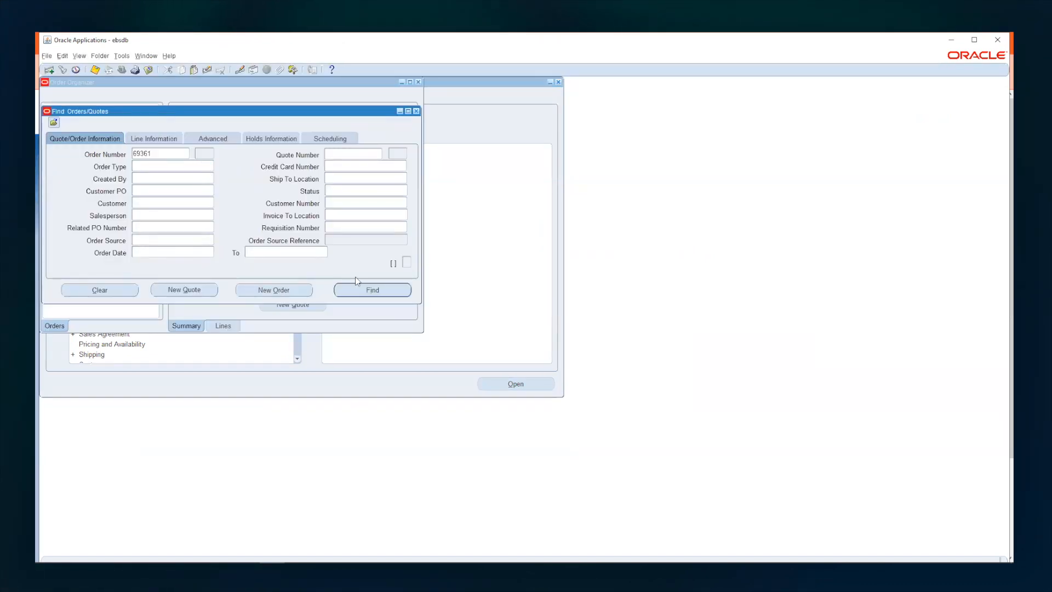
click(372, 290)
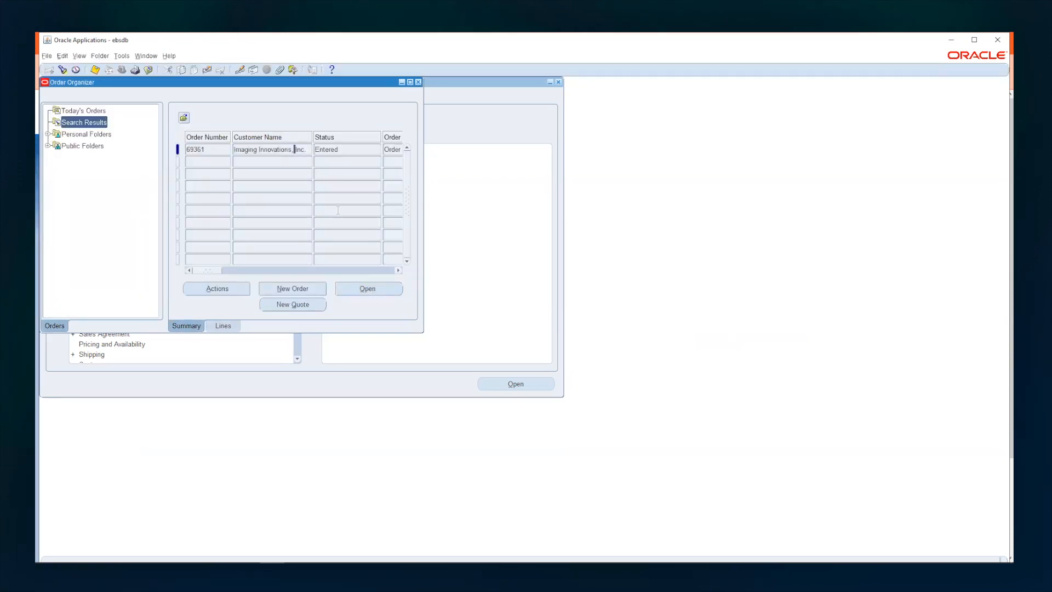
click(367, 288)
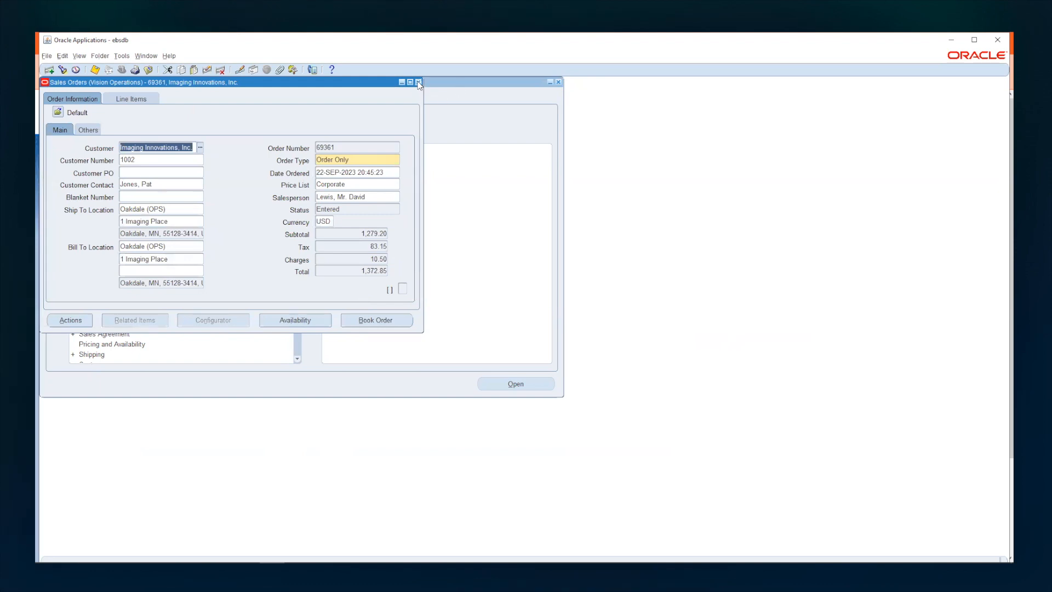
click(418, 82)
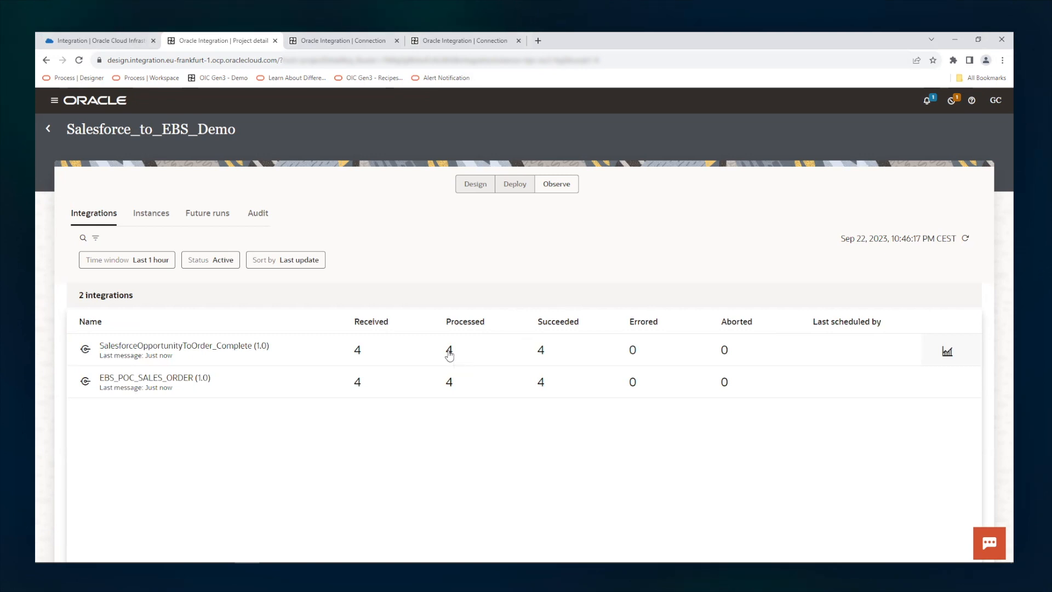
Trace the OpportunityFromDemo4 instance and review its Salesforce trigger's streaming event settings
click(151, 213)
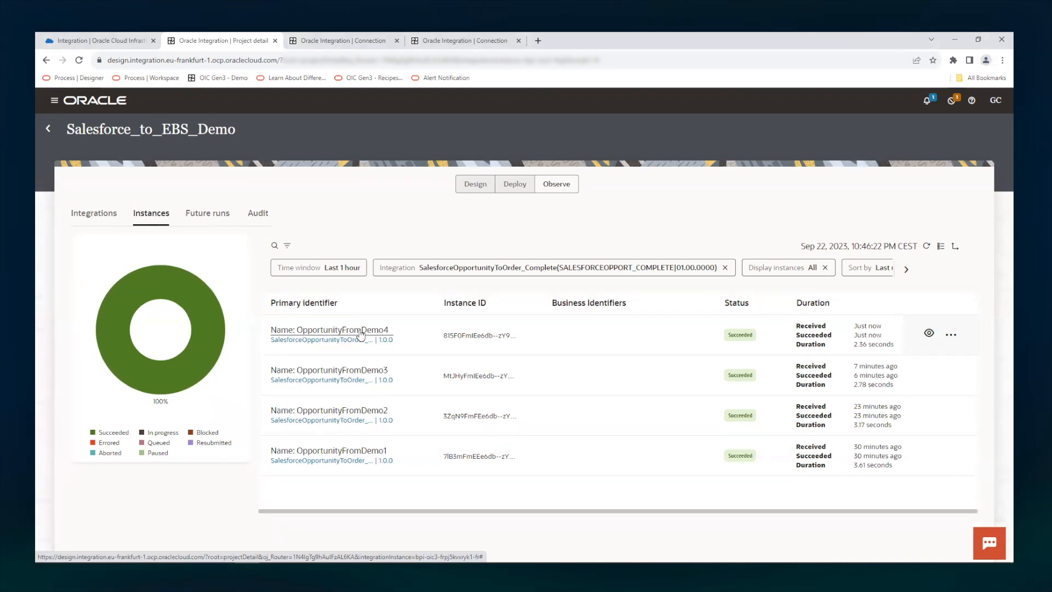
click(329, 330)
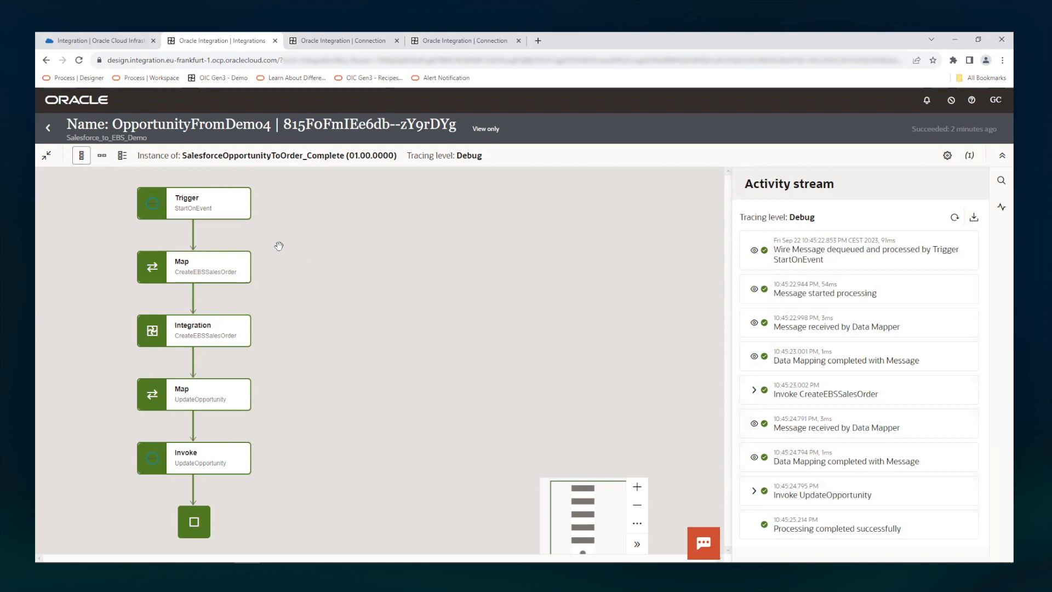
mouse_move(202, 214)
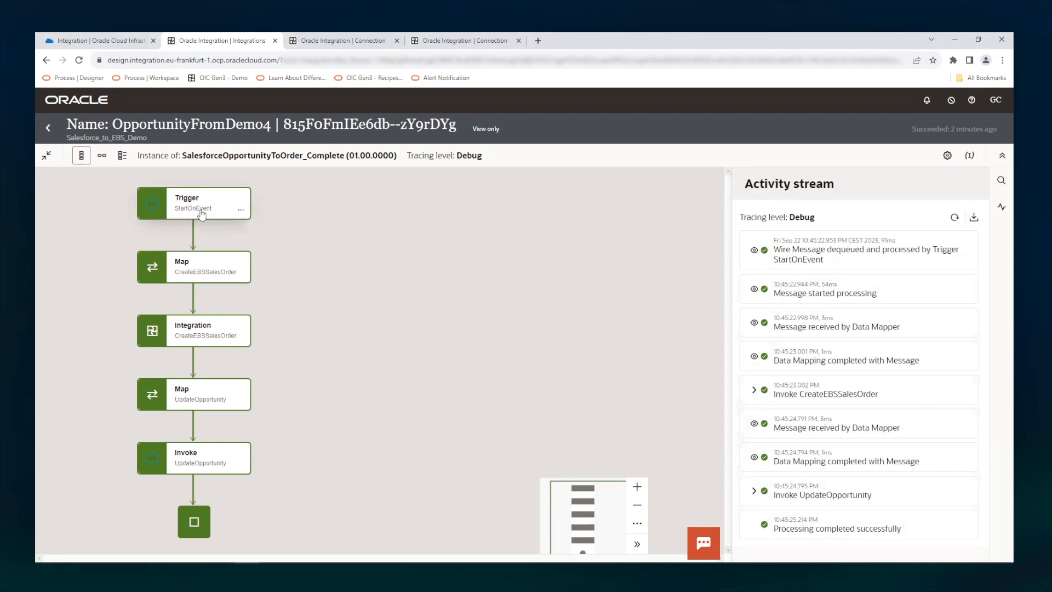
mouse_move(201, 214)
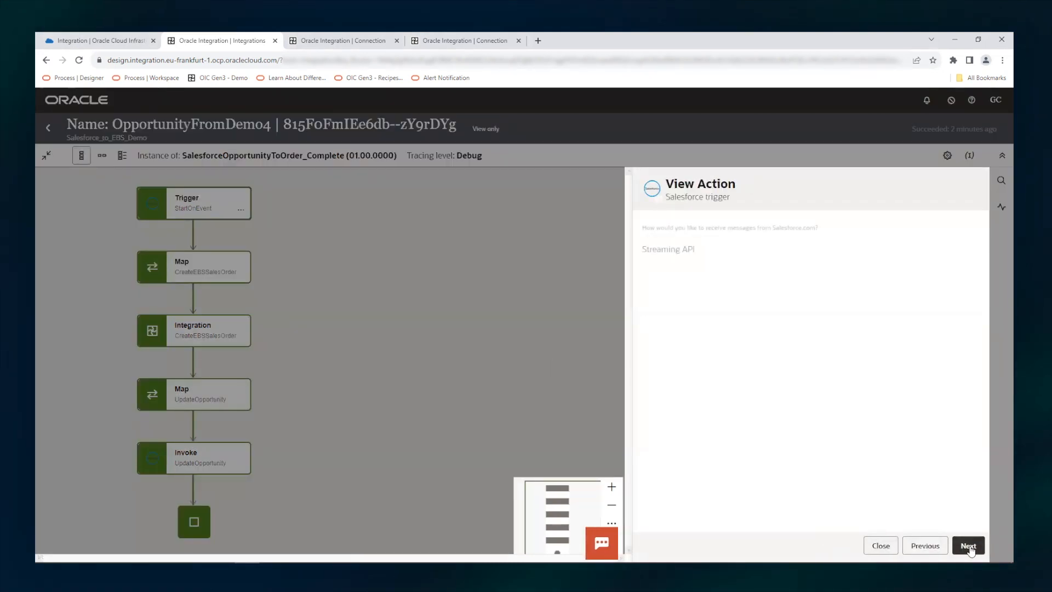
click(968, 546)
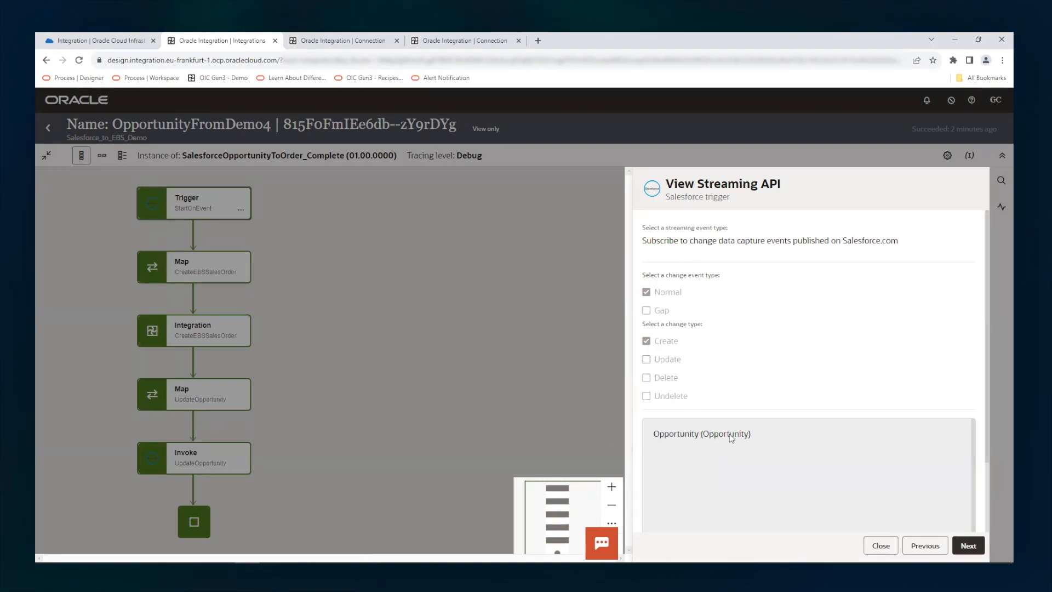
mouse_move(731, 437)
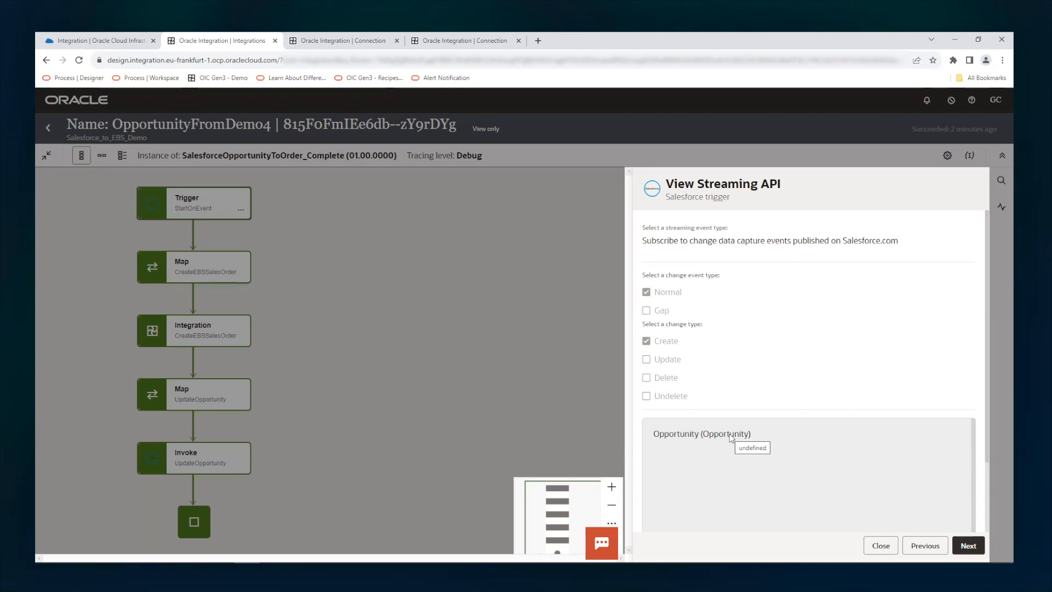
mouse_move(879, 545)
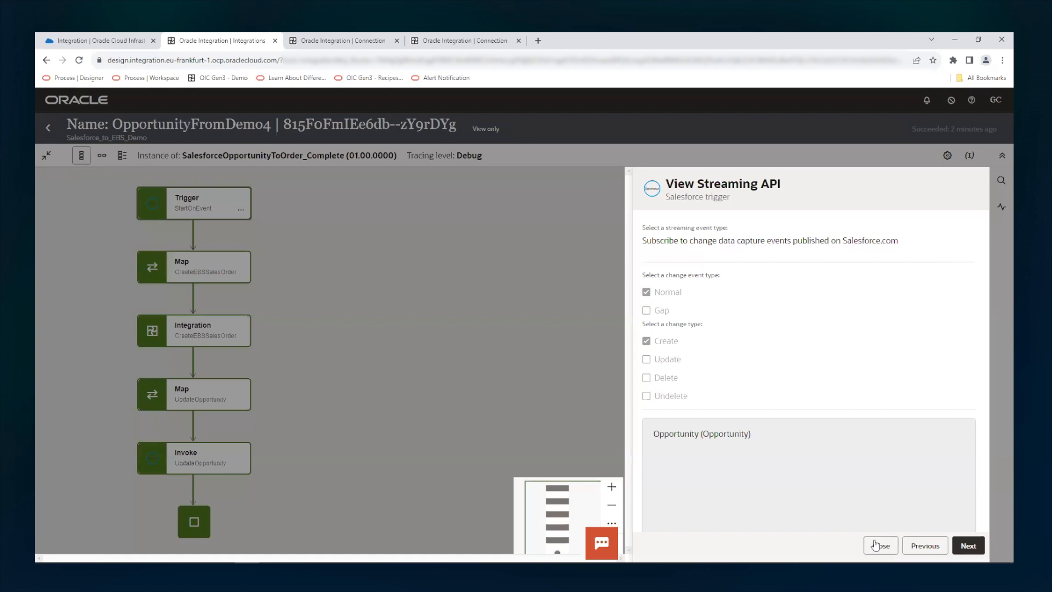
click(880, 544)
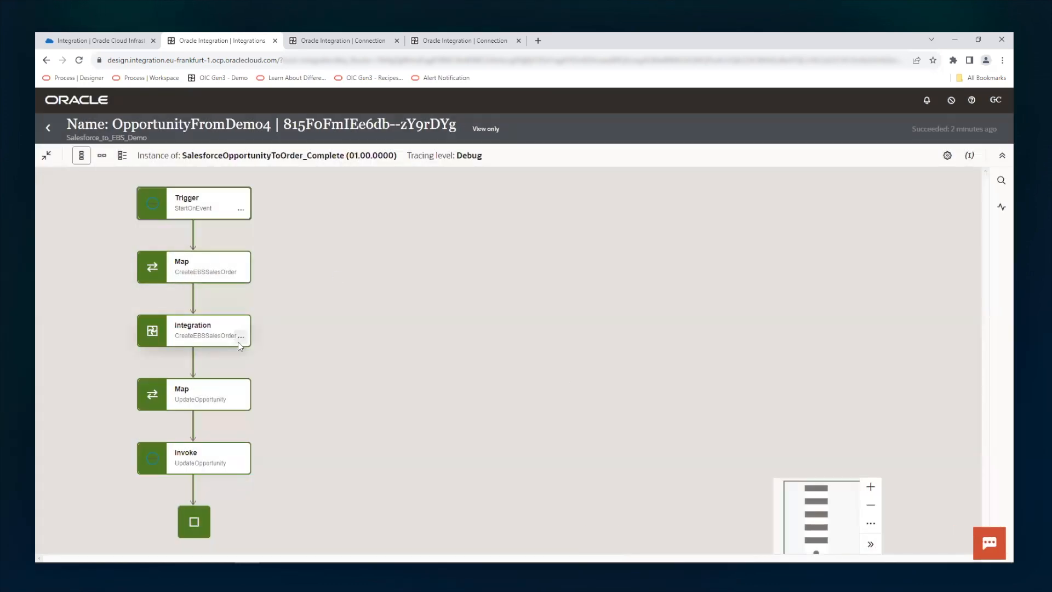
mouse_move(232, 342)
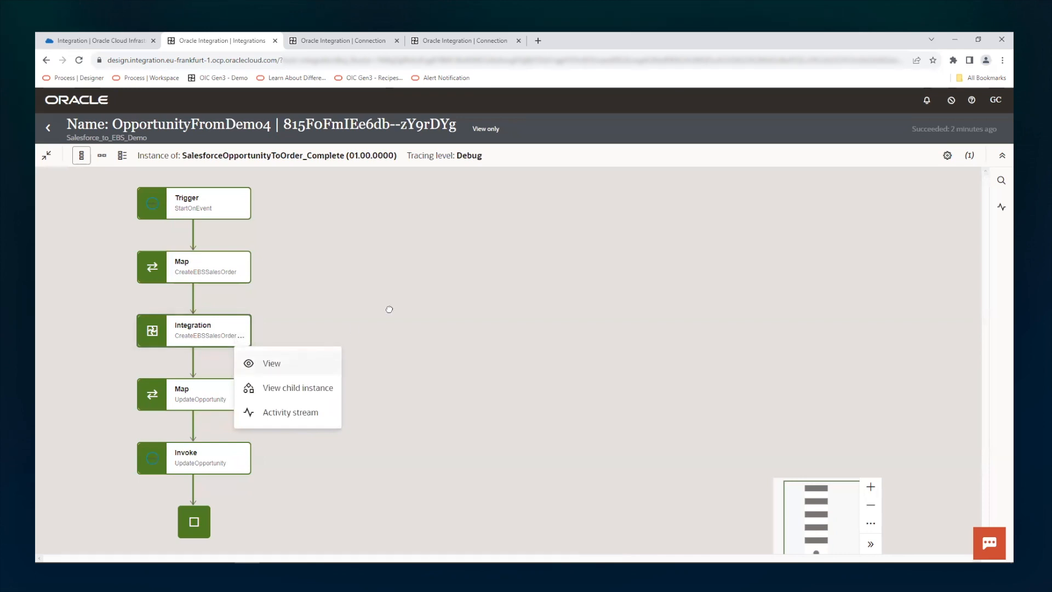
mouse_move(390, 307)
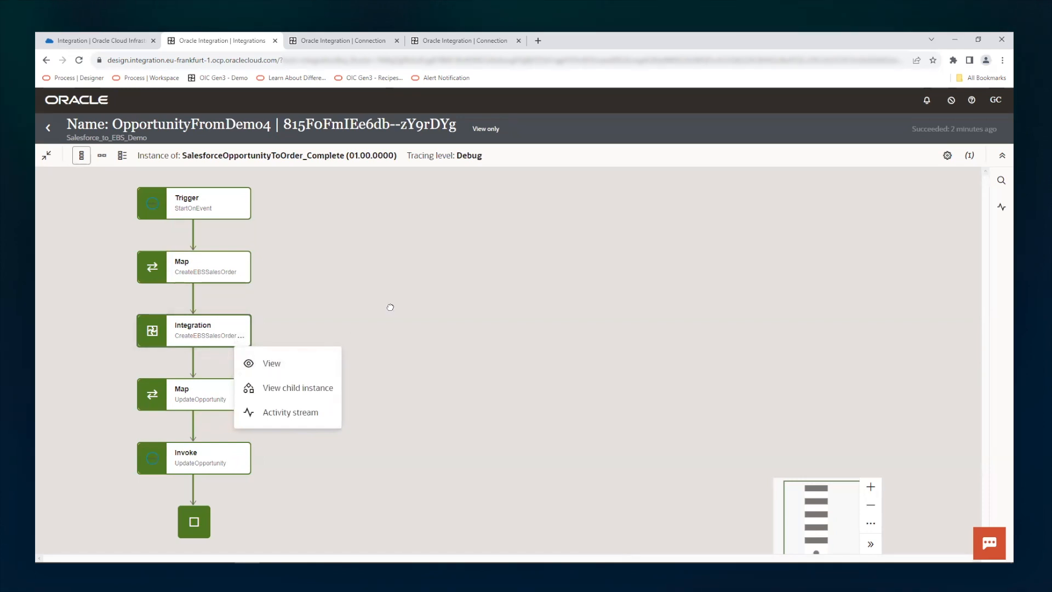
click(241, 465)
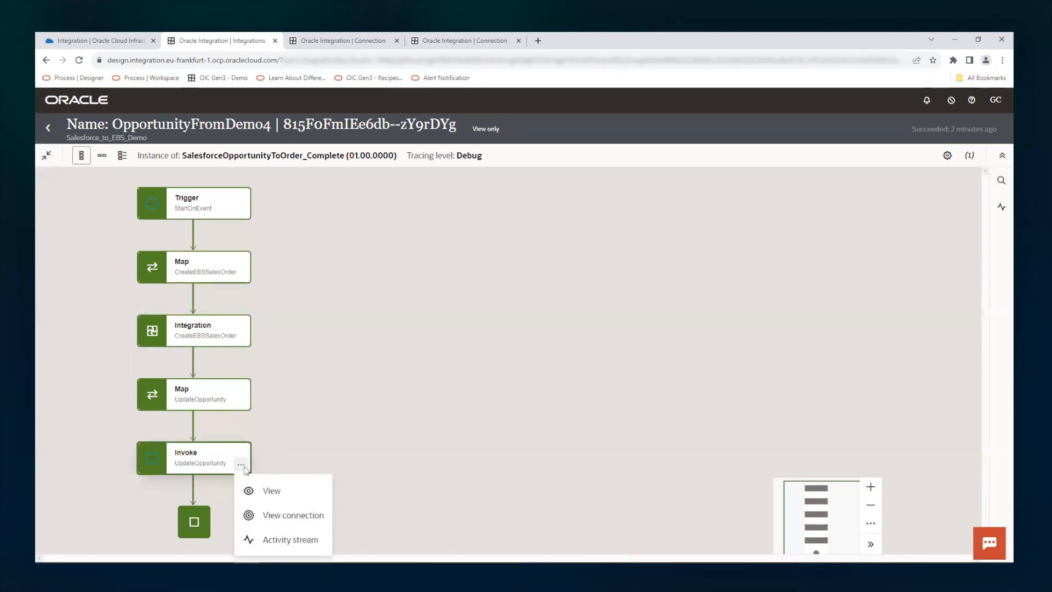
click(294, 515)
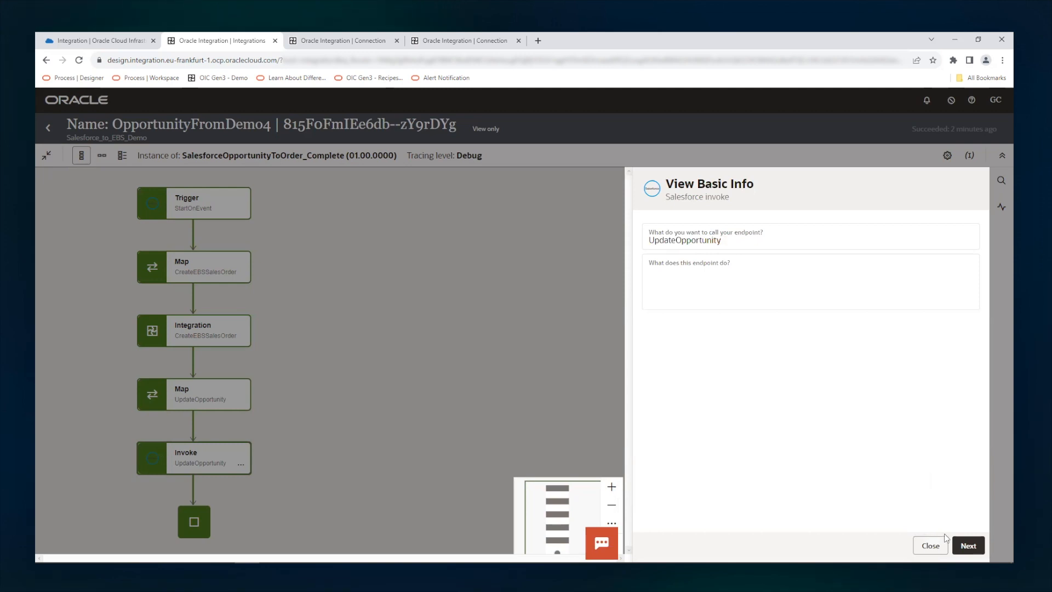
click(968, 545)
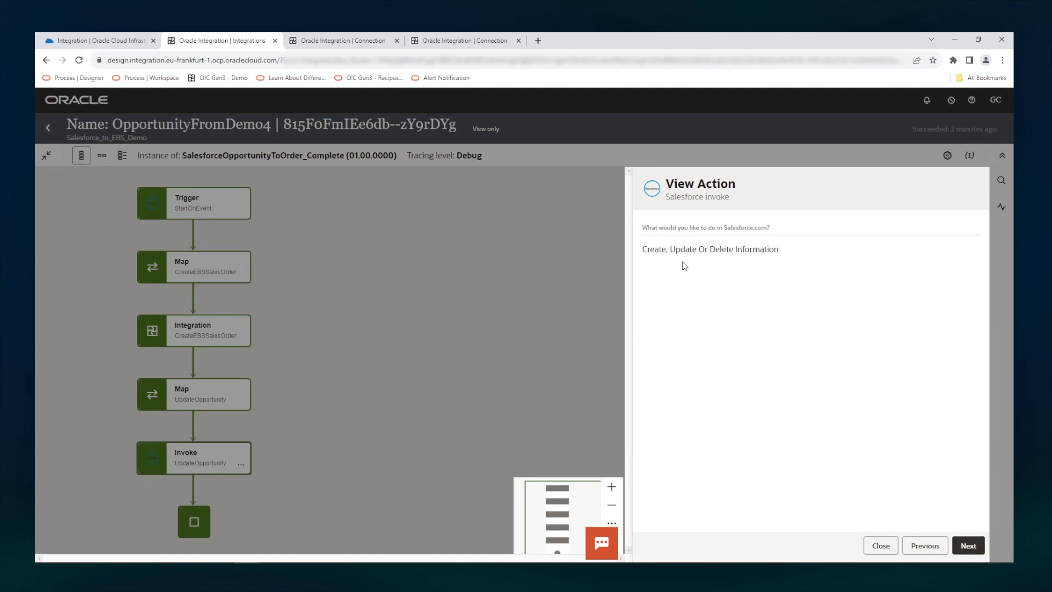
click(968, 546)
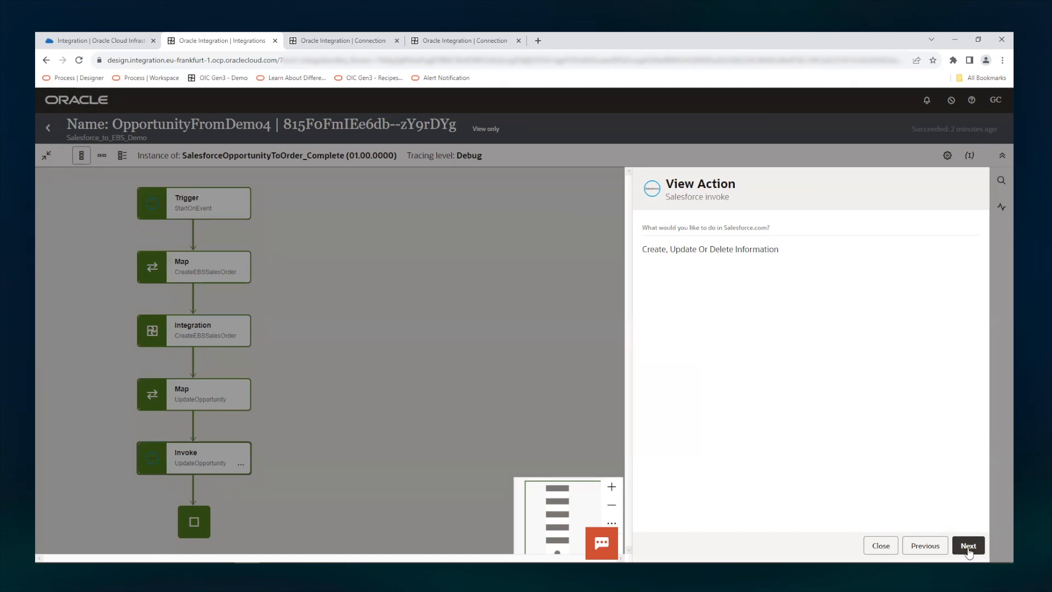
click(968, 545)
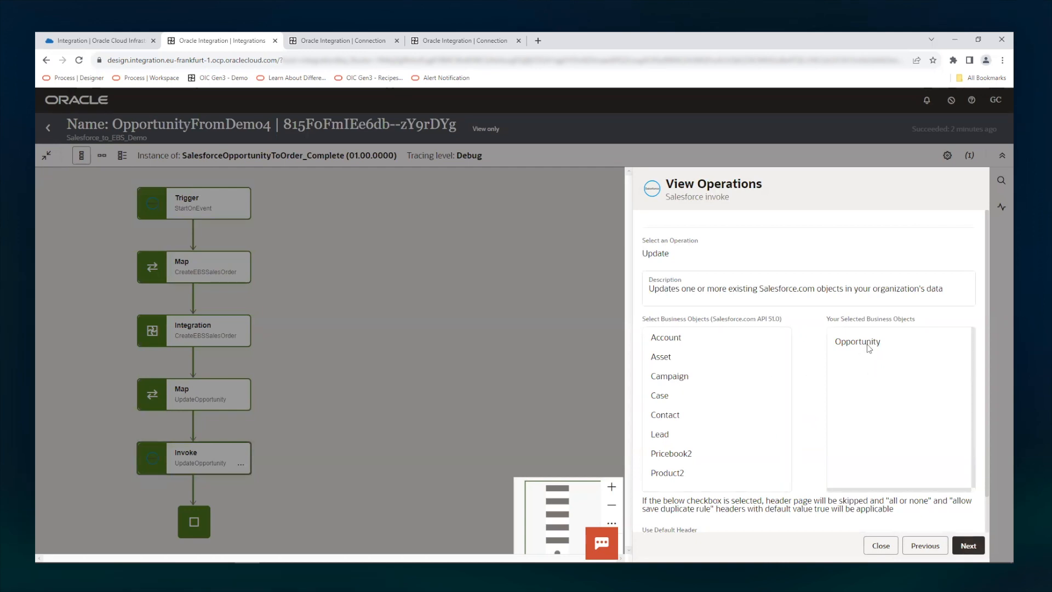
click(968, 544)
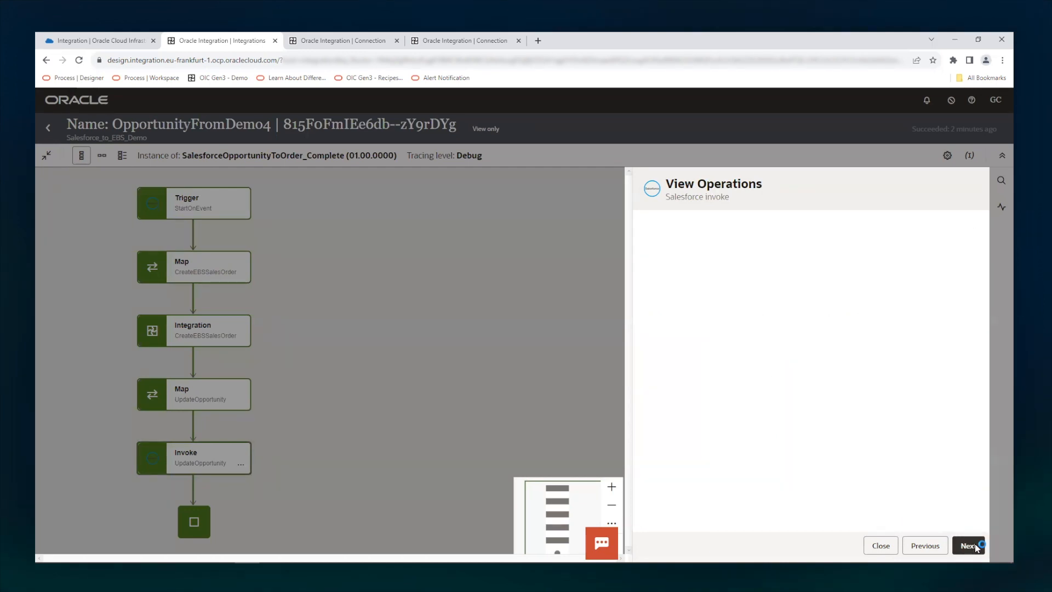
click(967, 544)
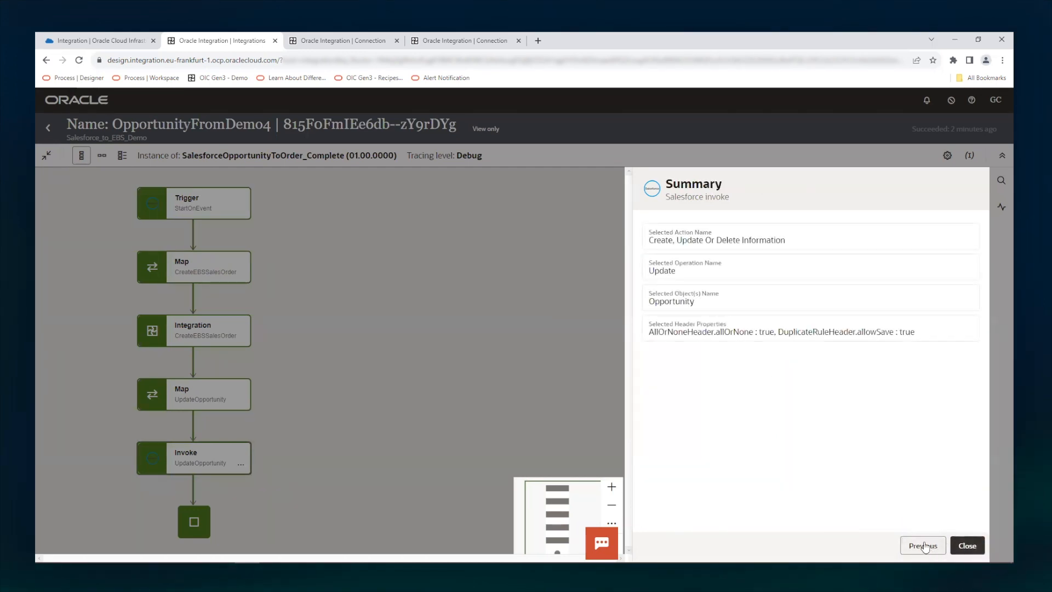
click(967, 545)
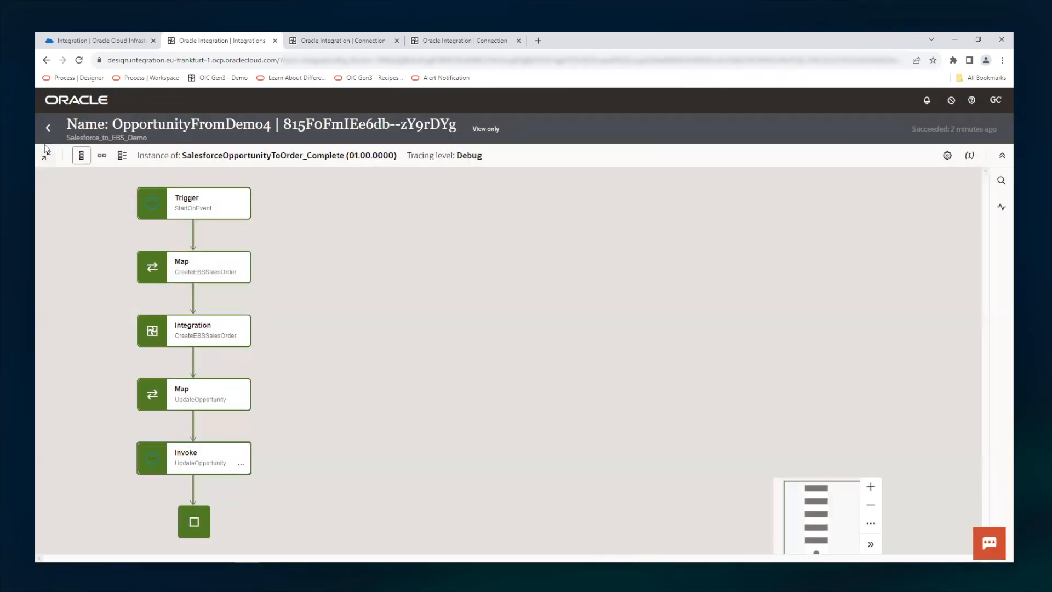
From the instance list, trace the latest EBS_POC_SALES_ORDER run for ORG_ID 204
click(47, 127)
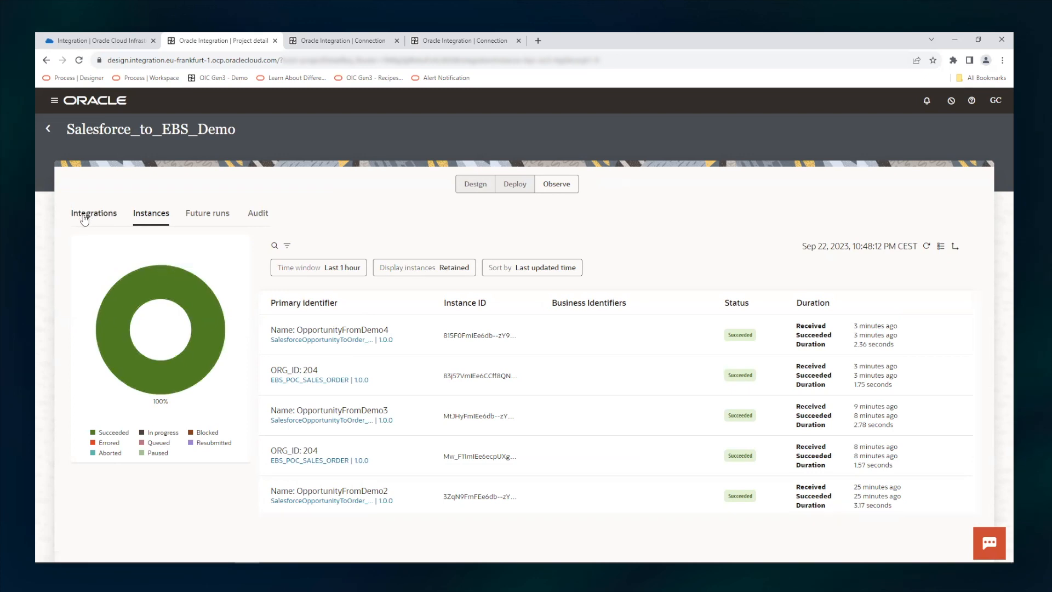
click(94, 213)
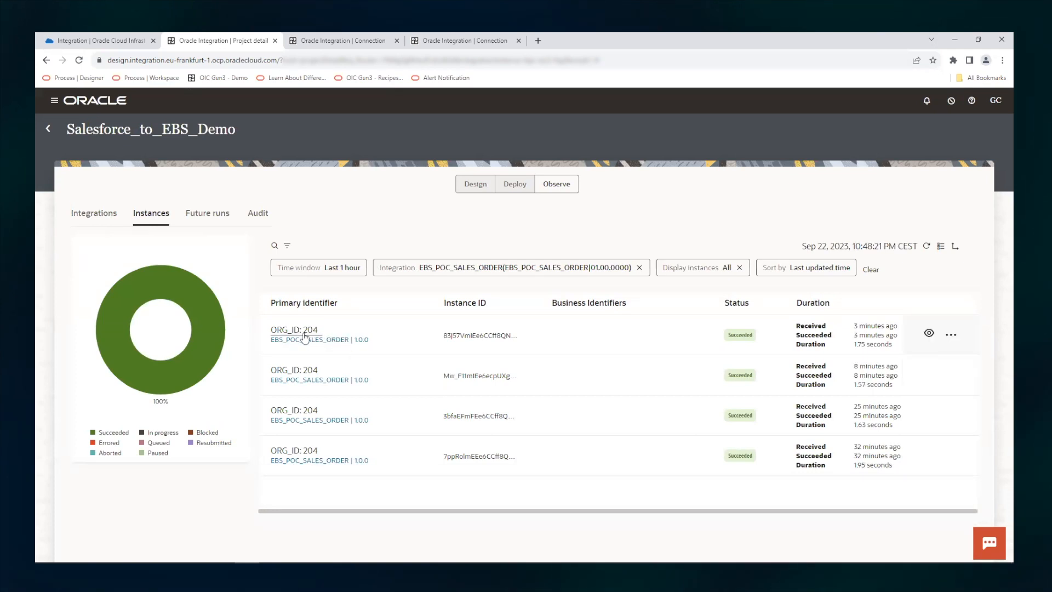
mouse_move(318, 338)
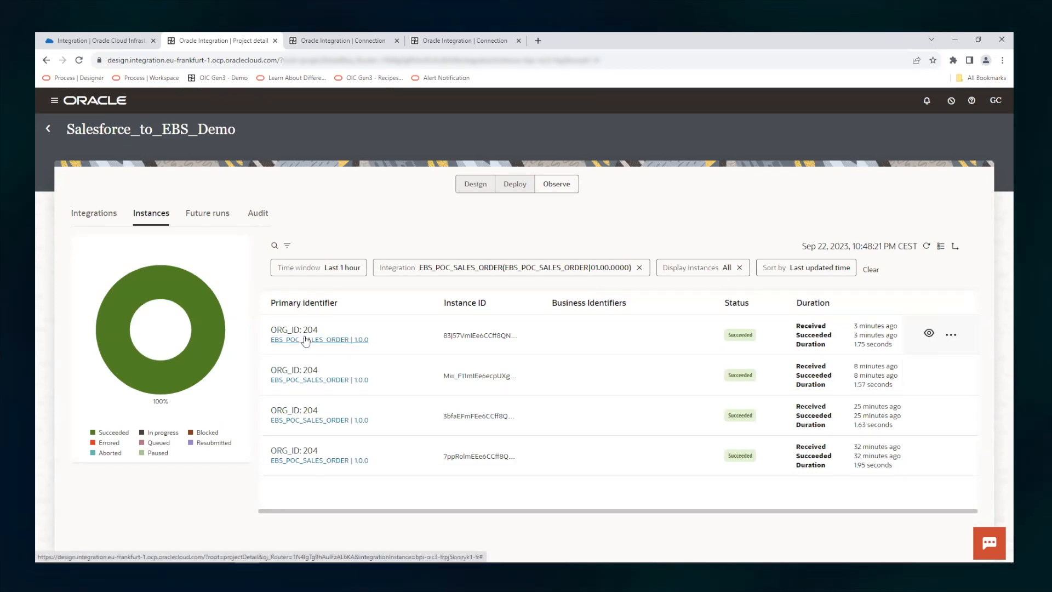
click(319, 339)
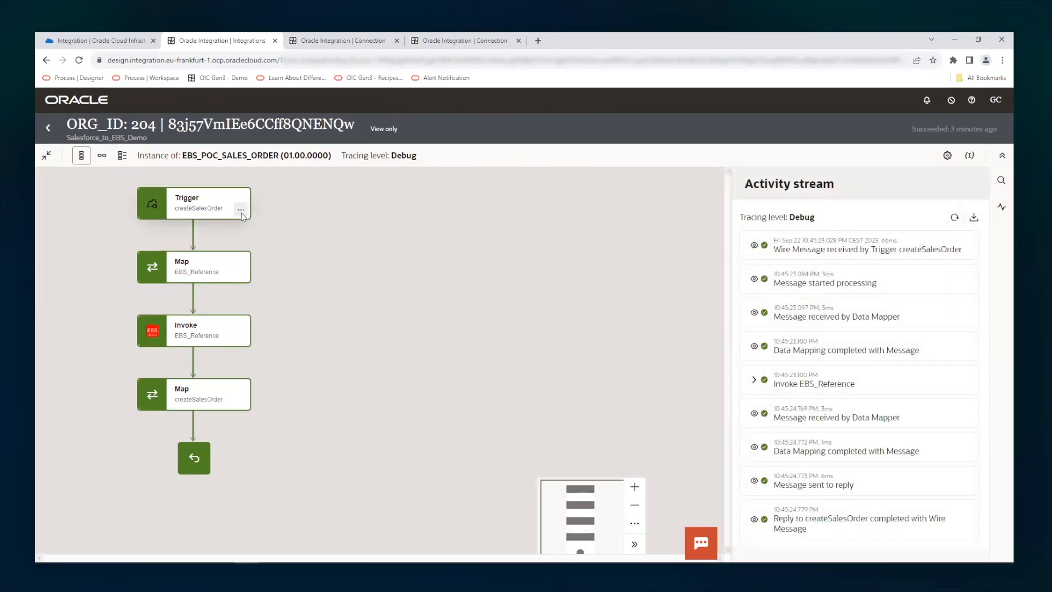
View the EBS_Reference invoke's web services: Order Management Suite, Order Management, Sales Order Services
click(241, 336)
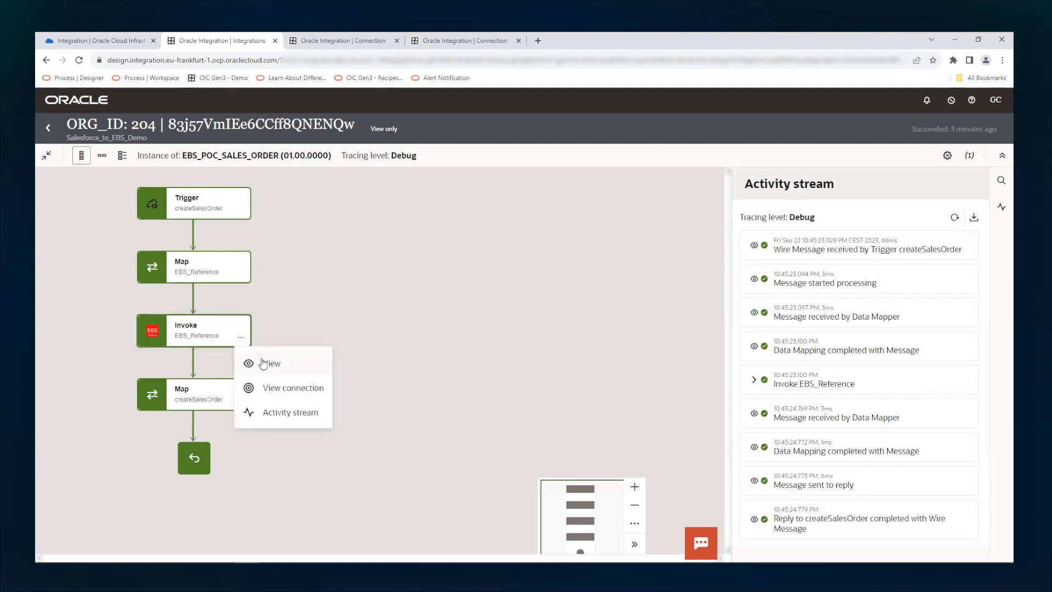
click(270, 363)
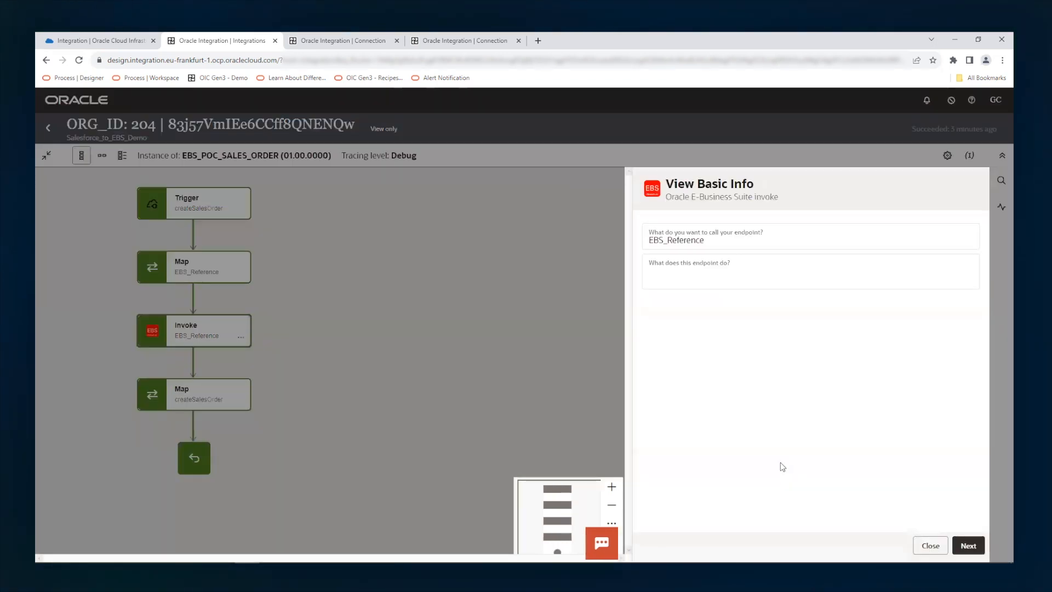
click(968, 545)
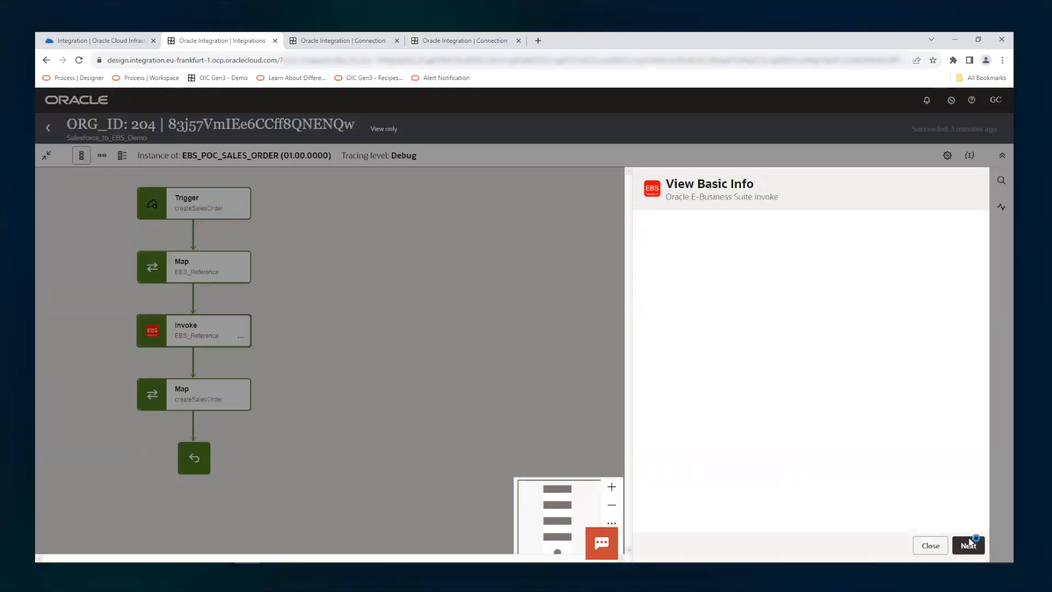
click(967, 544)
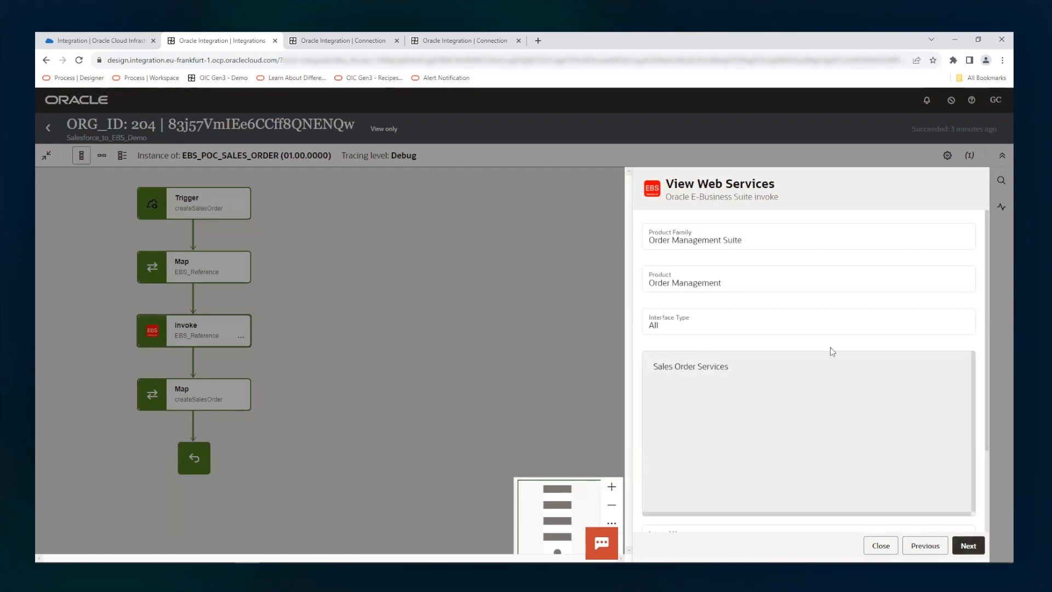
mouse_move(720, 375)
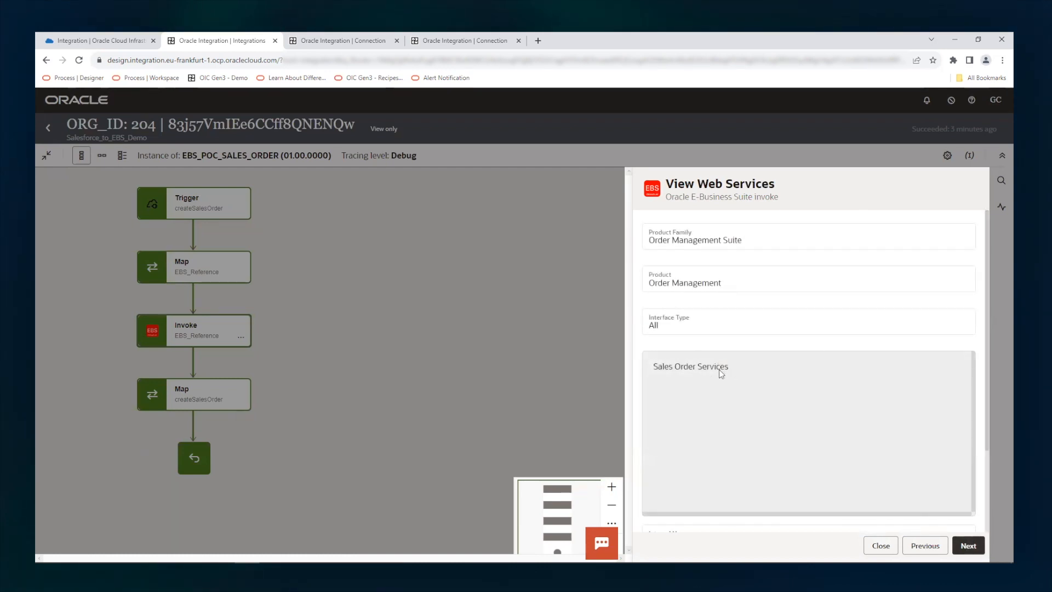
mouse_move(832, 493)
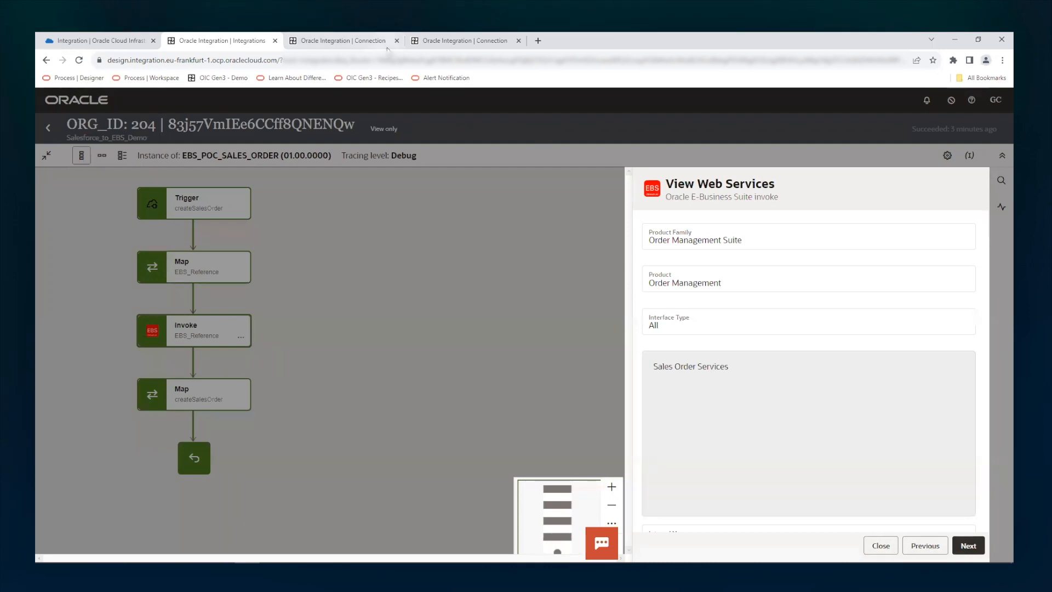
mouse_move(343, 40)
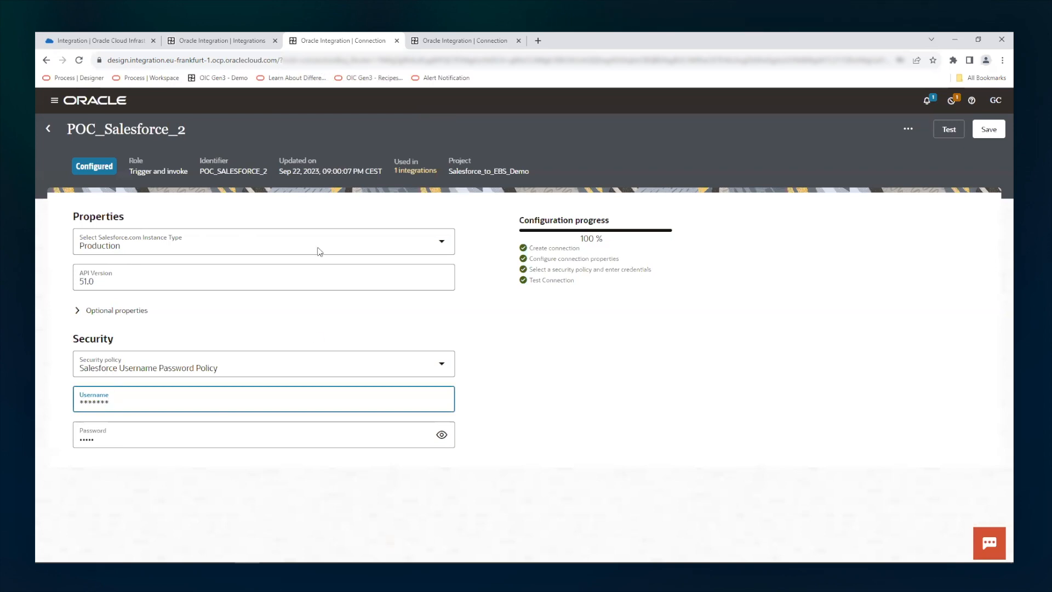
mouse_move(150, 246)
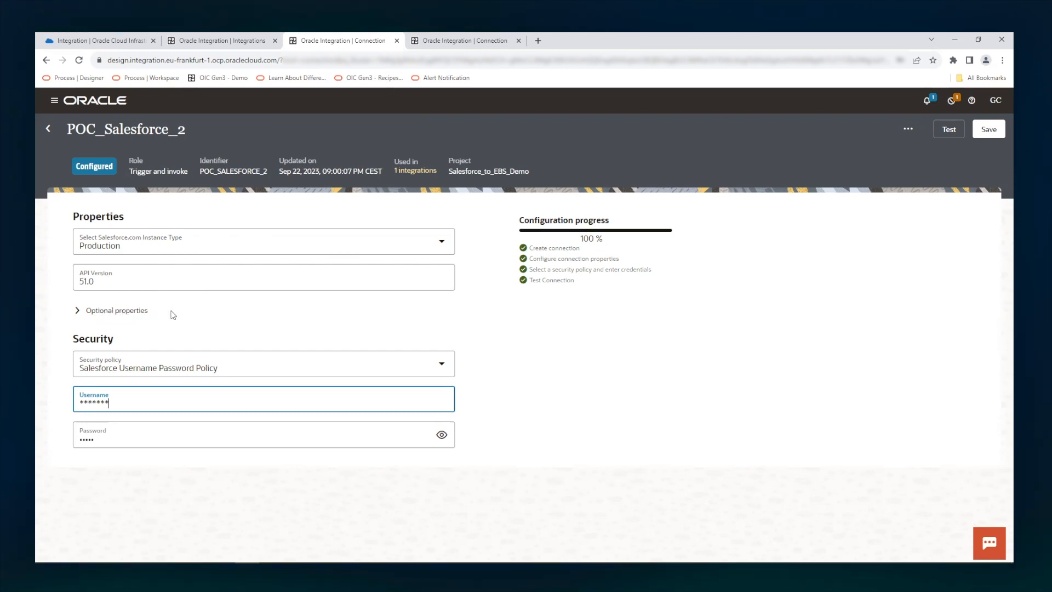
mouse_move(188, 355)
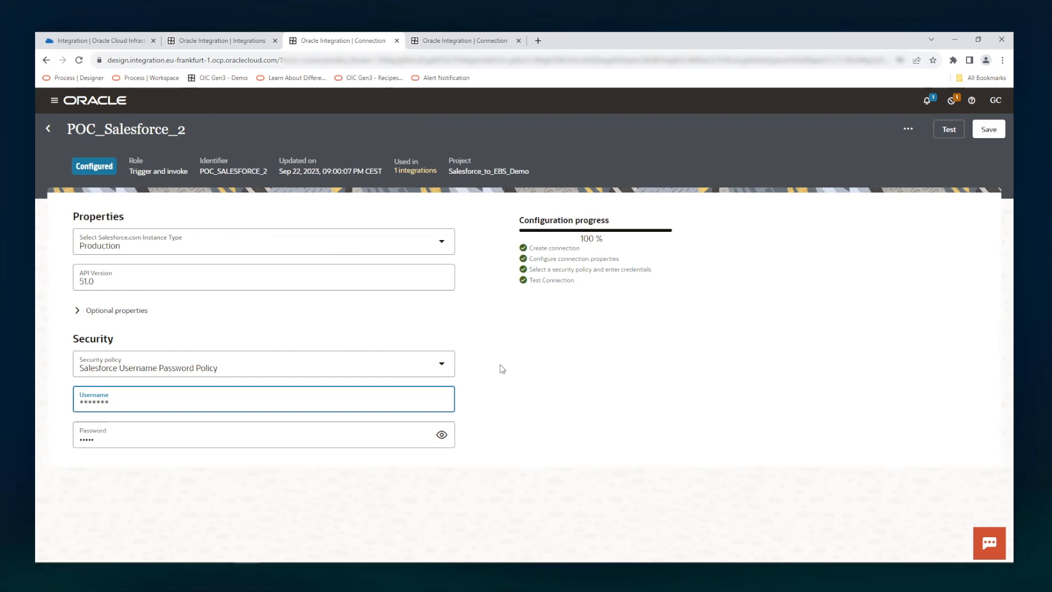
mouse_move(219, 423)
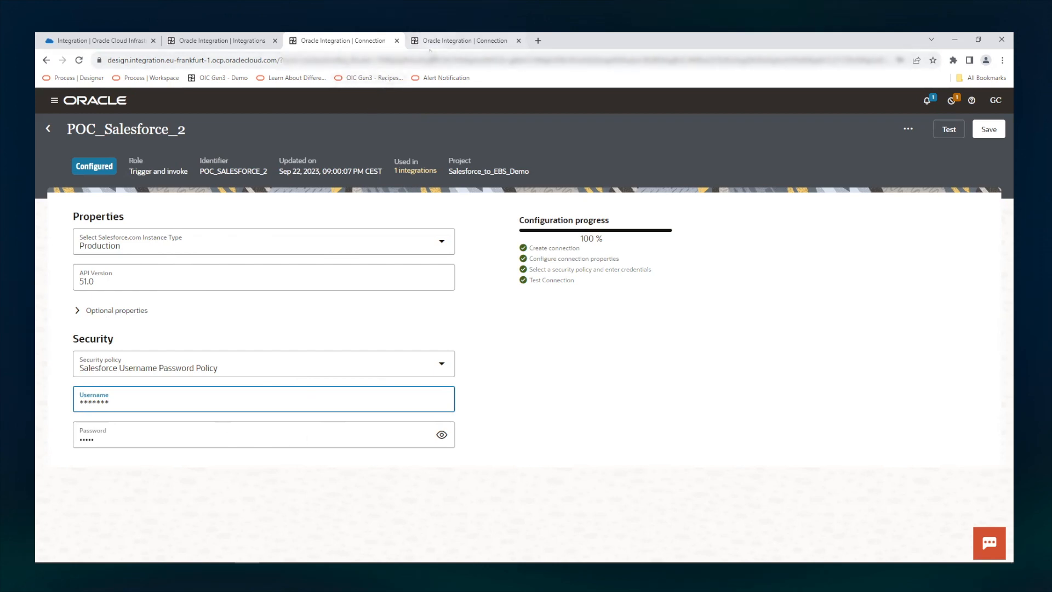
mouse_move(464, 40)
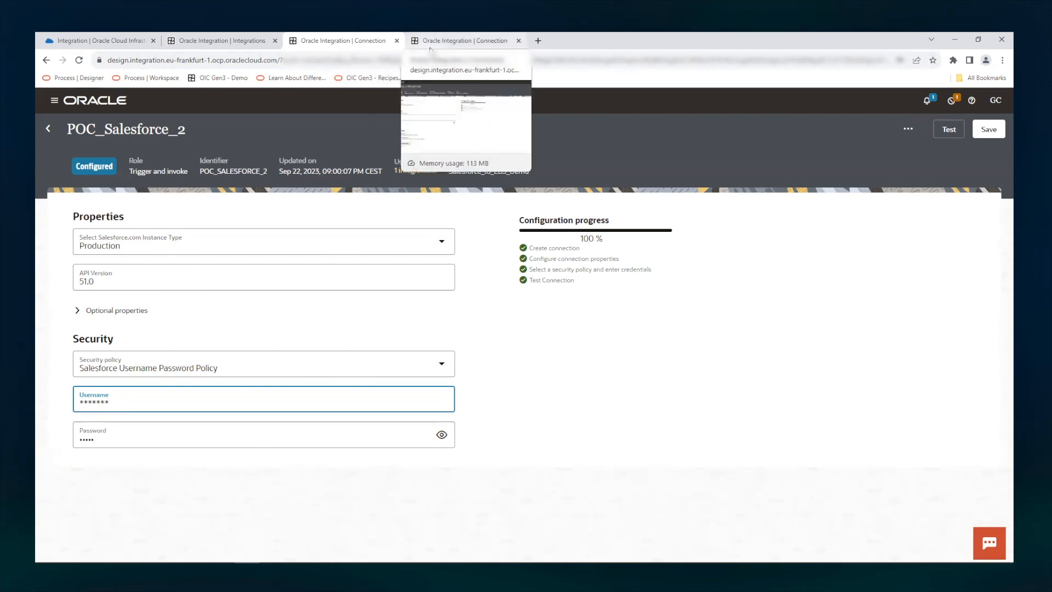
Review the EBS_POC_OPERATIONS connection: Basic Authentication via the EBSDEMO connectivity agent
click(463, 41)
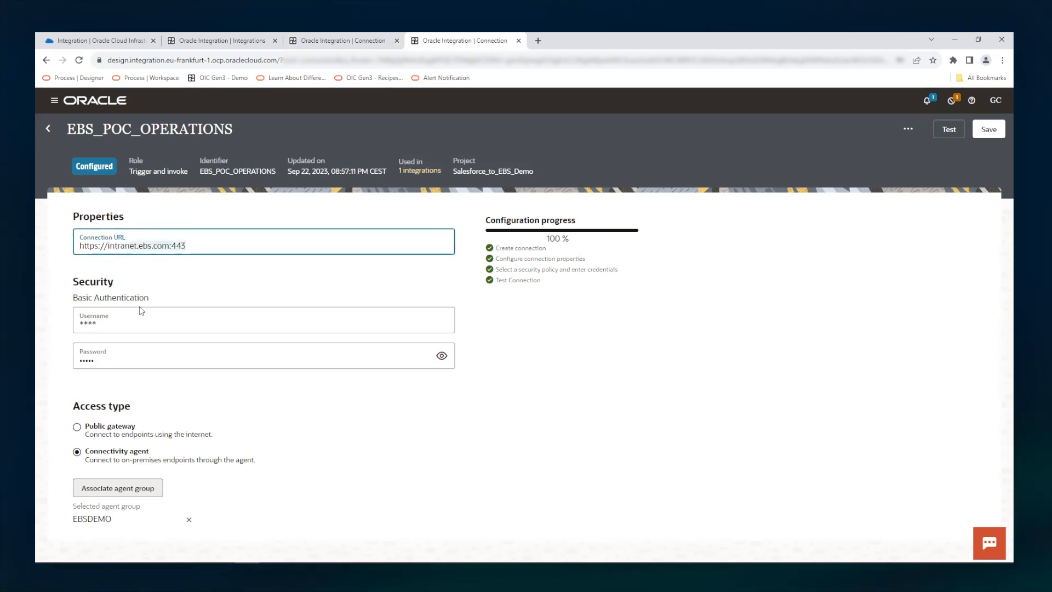
mouse_move(207, 290)
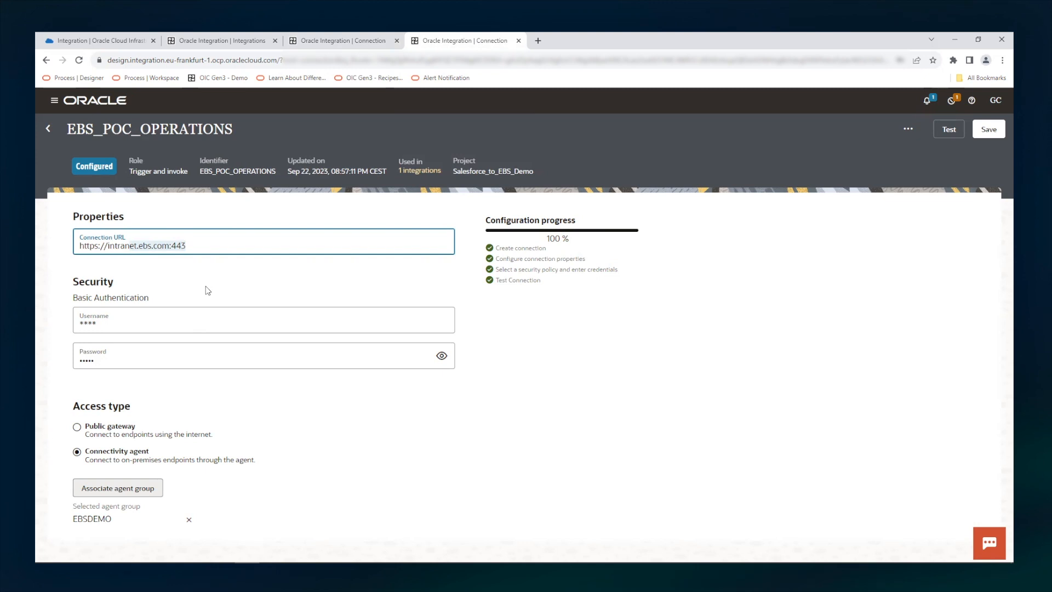
mouse_move(238, 431)
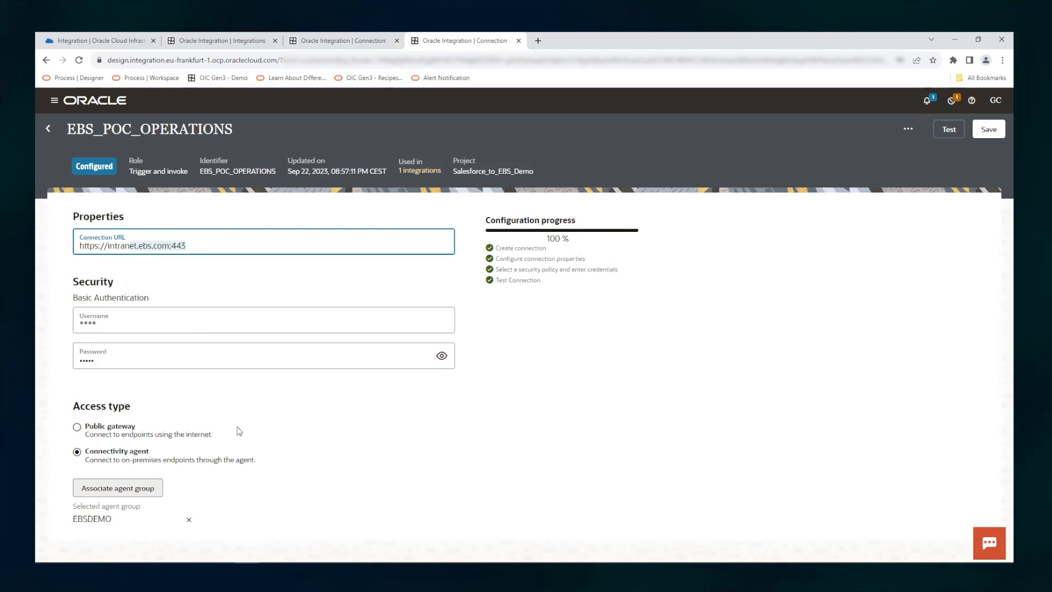
mouse_move(355, 384)
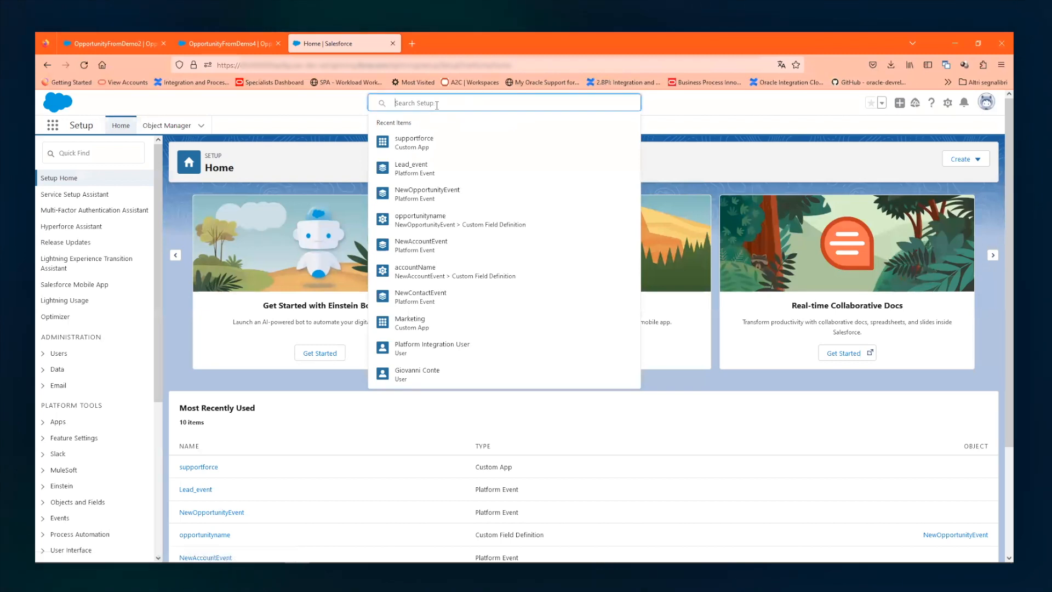
Search Setup for Platform Events, then move on to Change Data Capture under Integrations
text(platfrom)
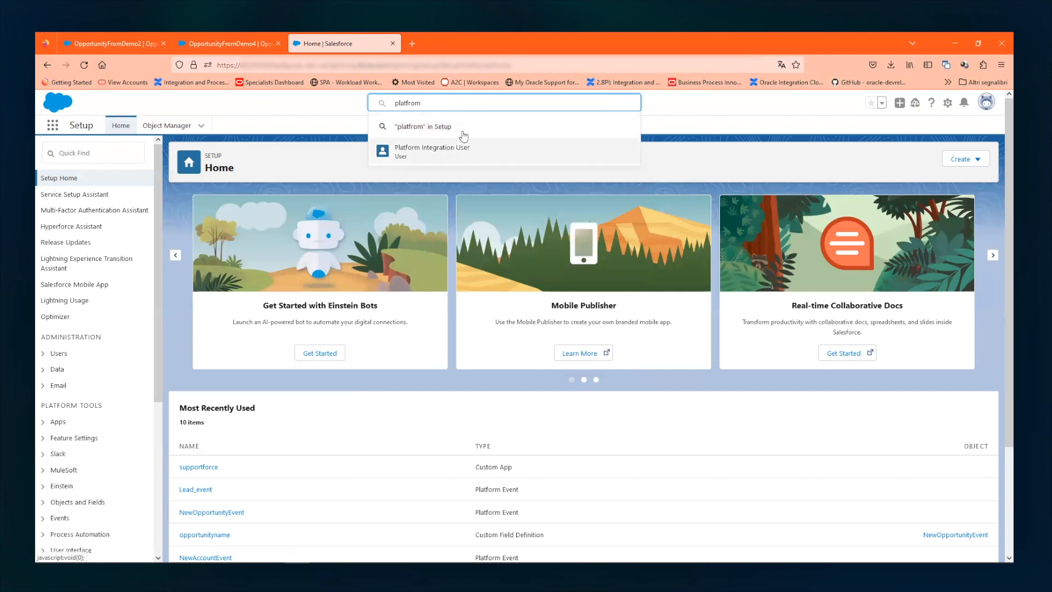
key(Backspace)
text(o)
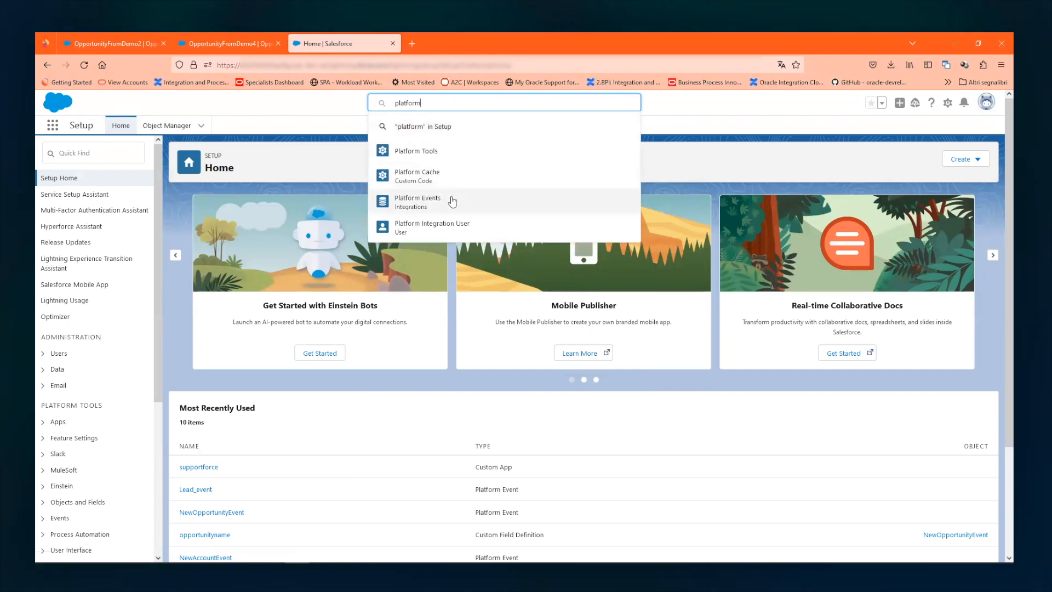
click(418, 202)
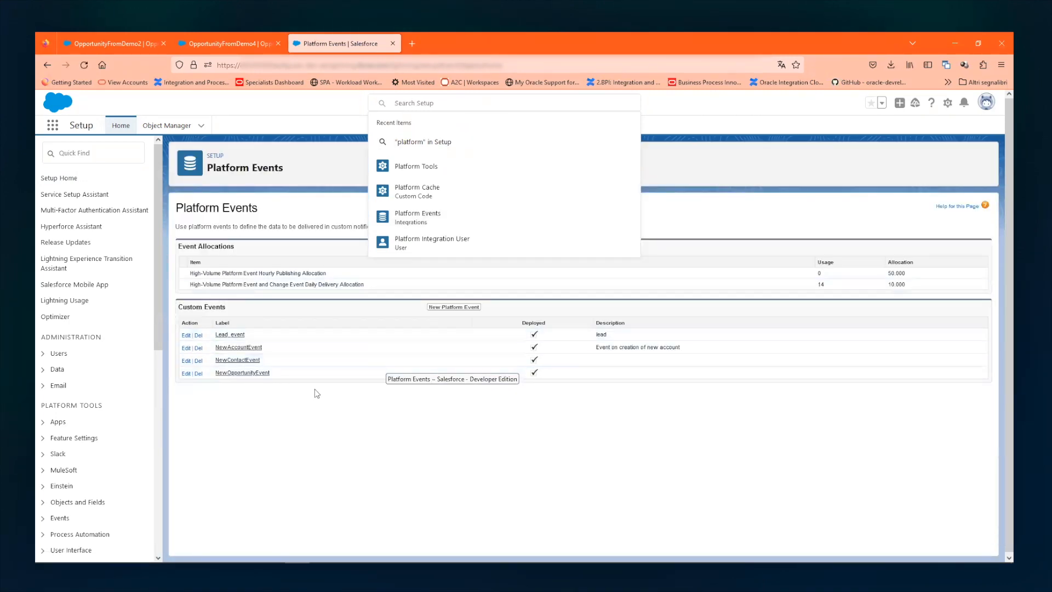
mouse_move(261, 433)
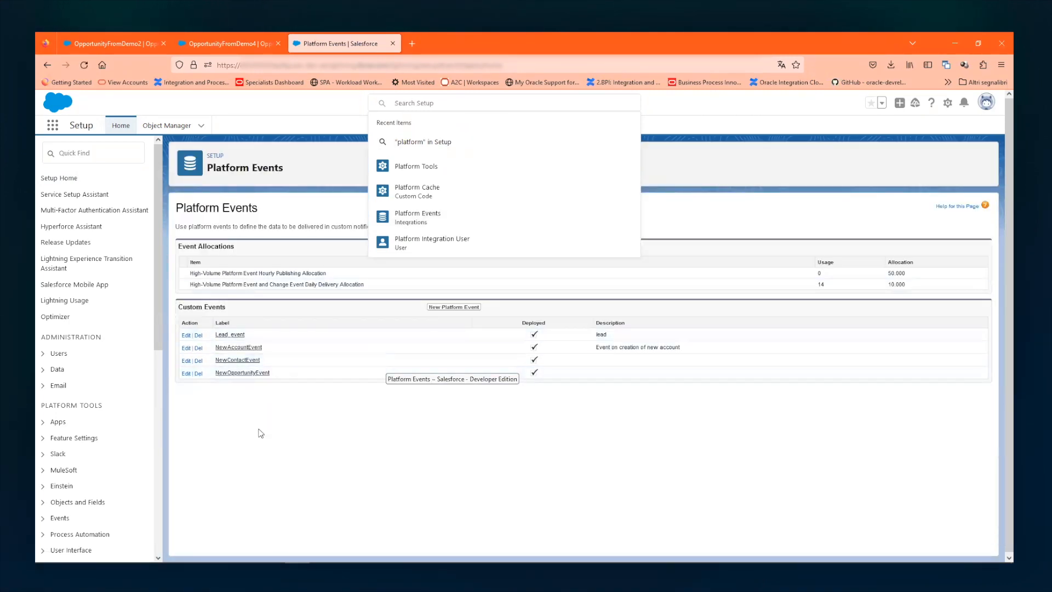
scroll(down, 3)
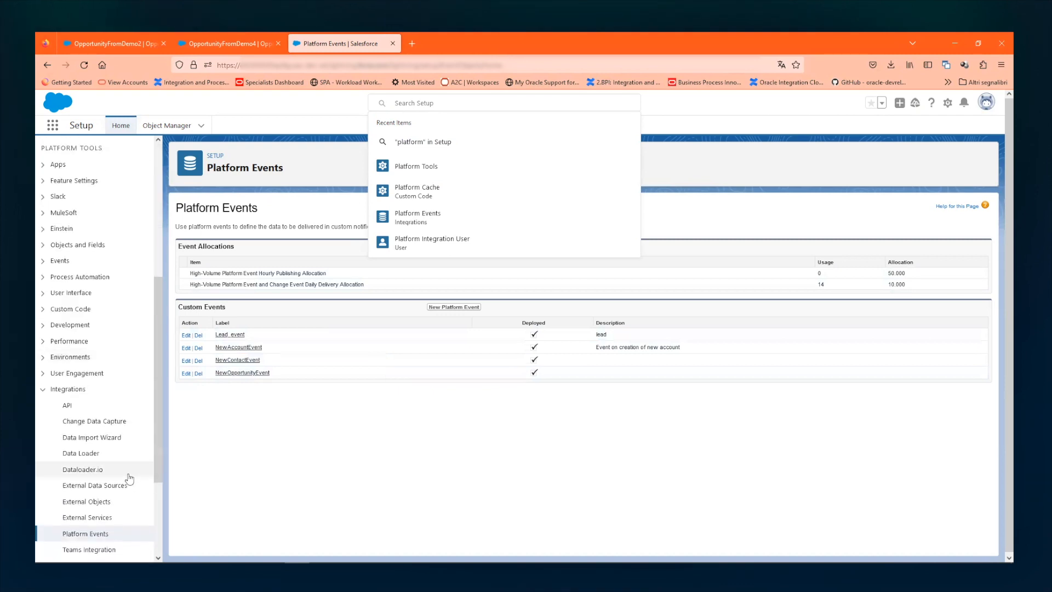
click(94, 421)
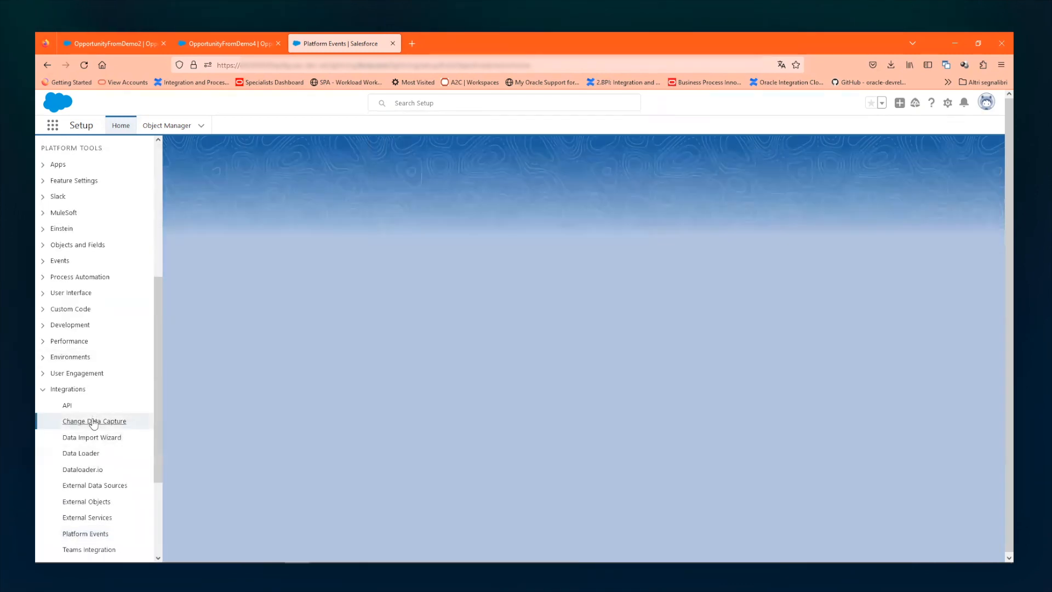
click(94, 420)
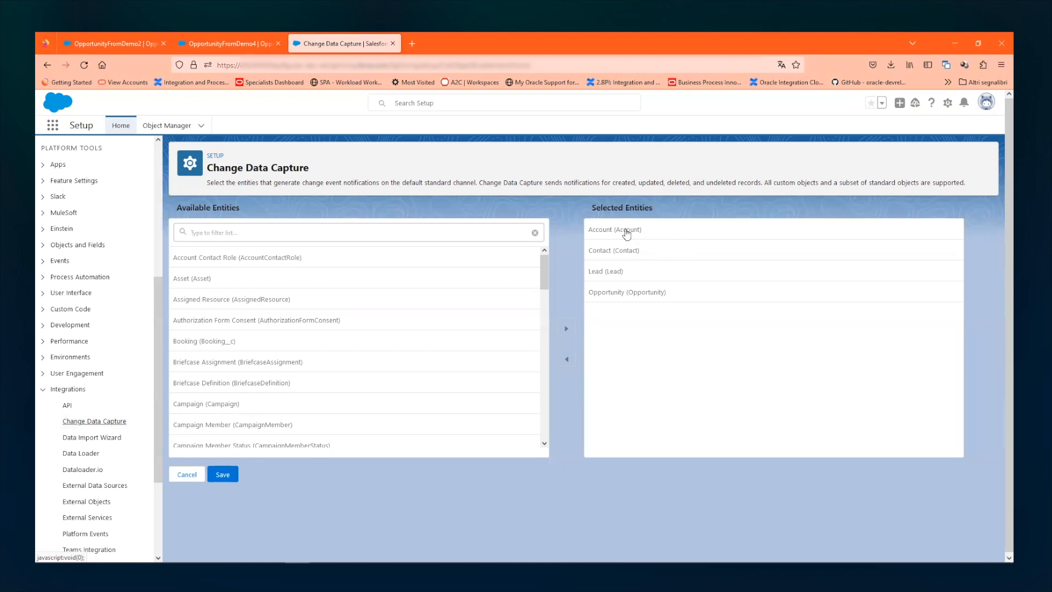
mouse_move(648, 223)
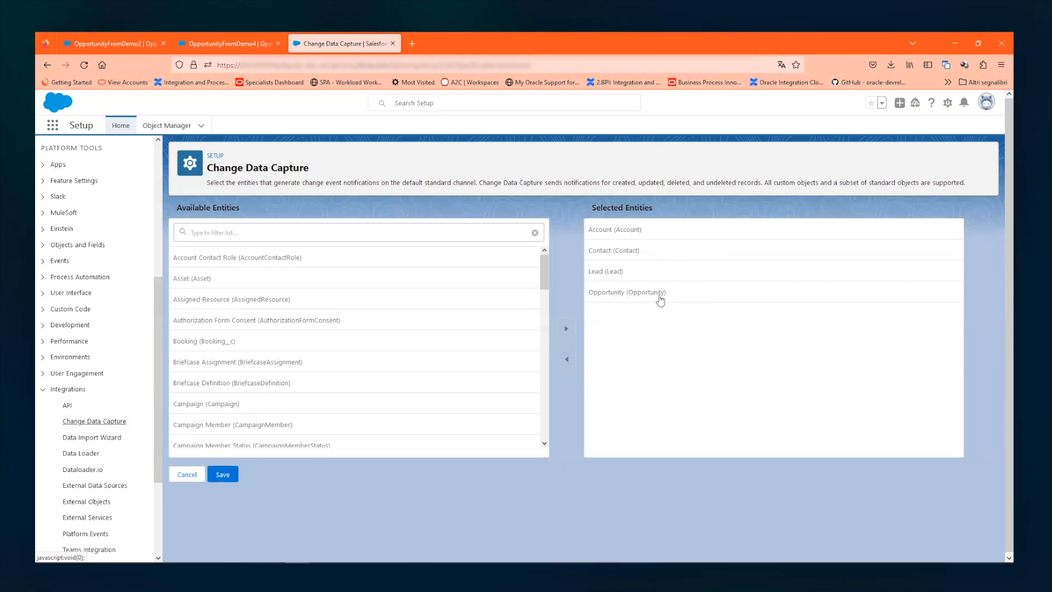
mouse_move(682, 297)
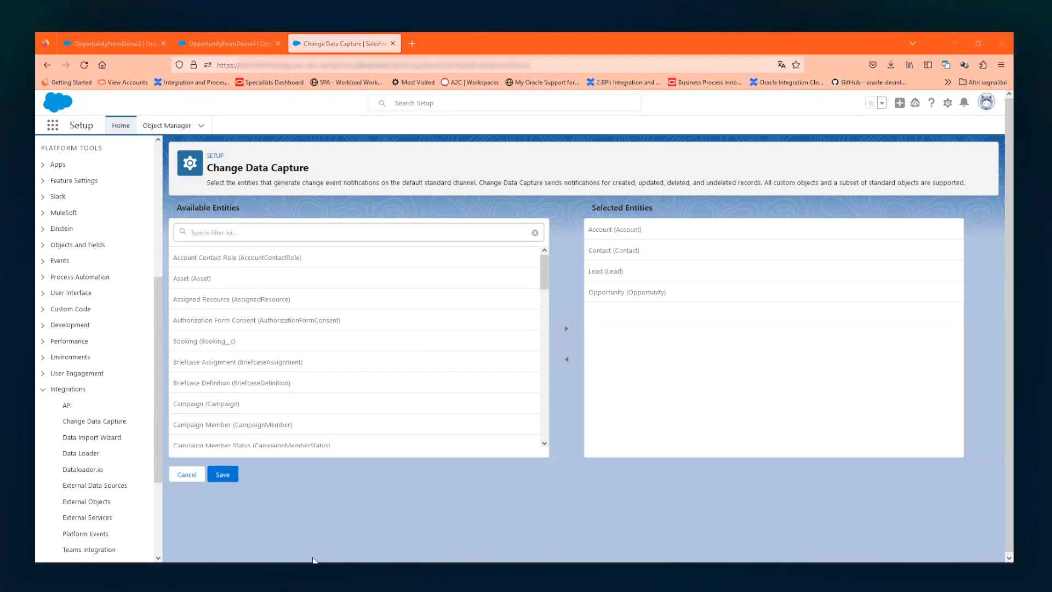
mouse_move(235, 438)
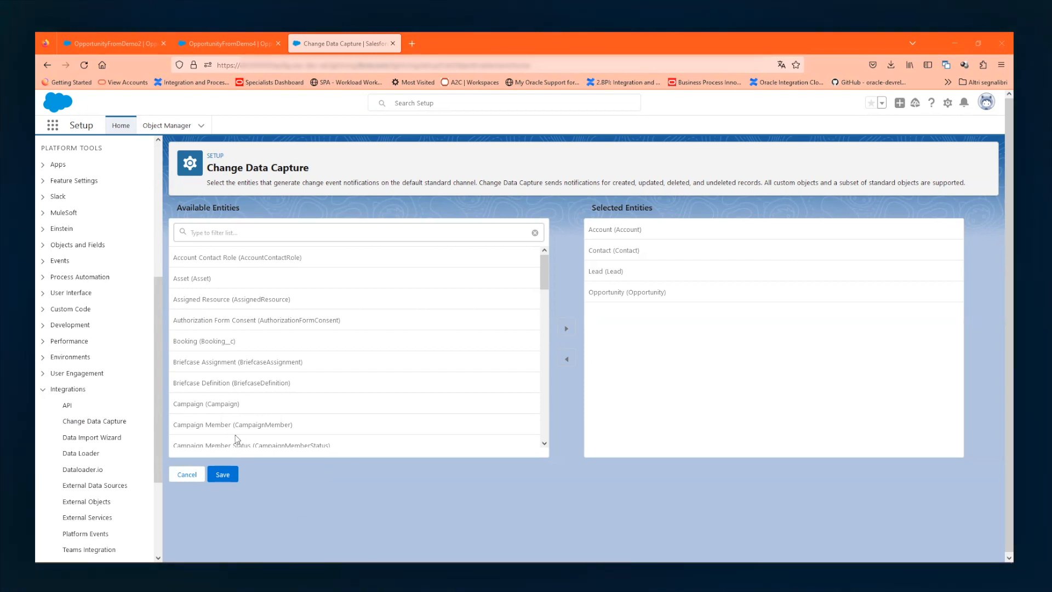